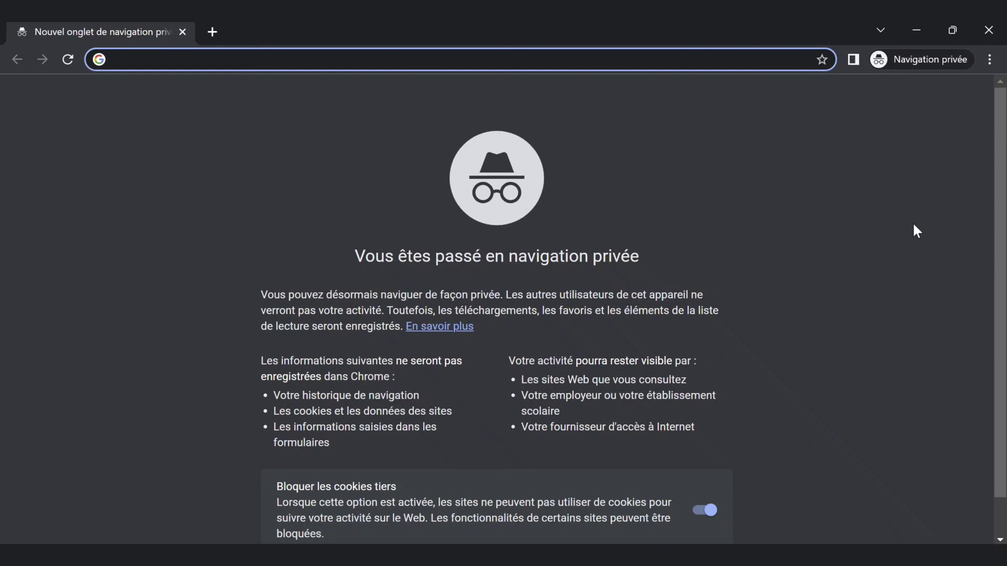
mouse_move(387, 106)
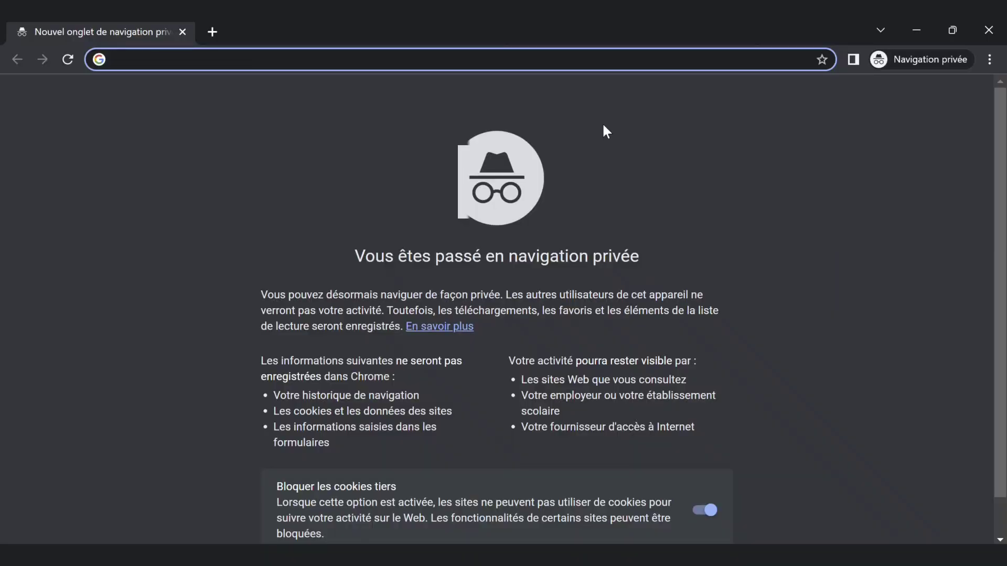
Search Google for 'prtonmail' and open the official Proton Mail site.
text(prton)
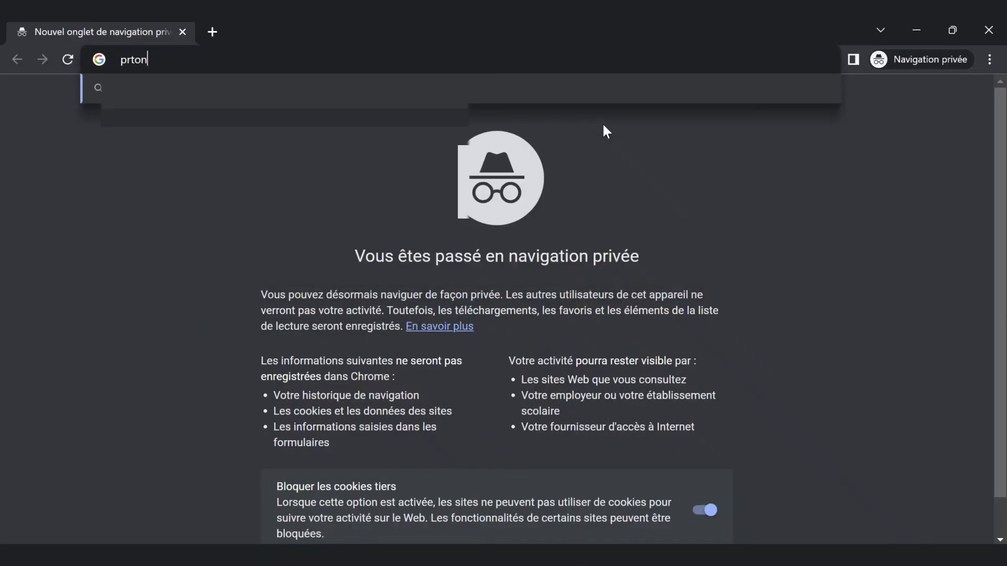
text(mail)
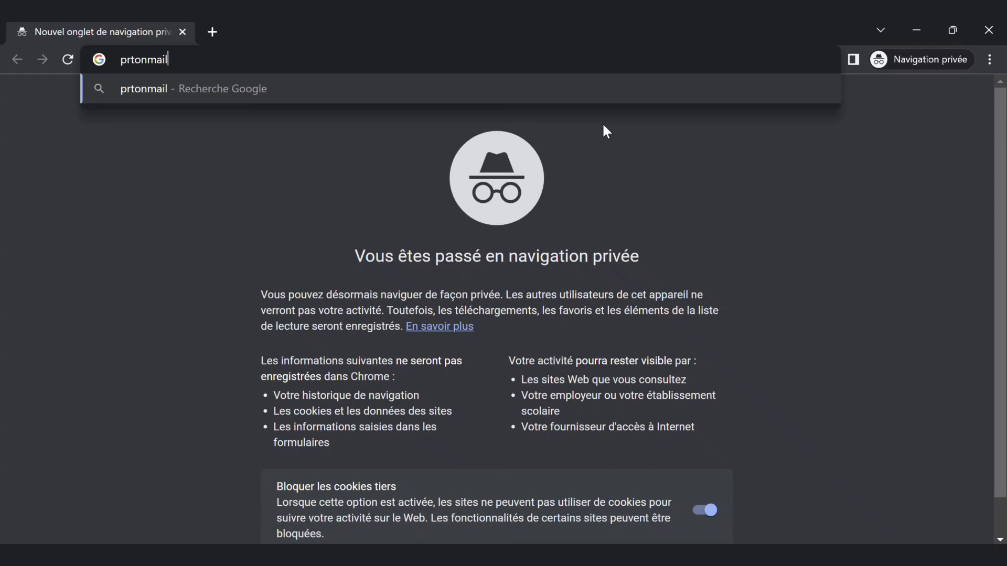
key(Return)
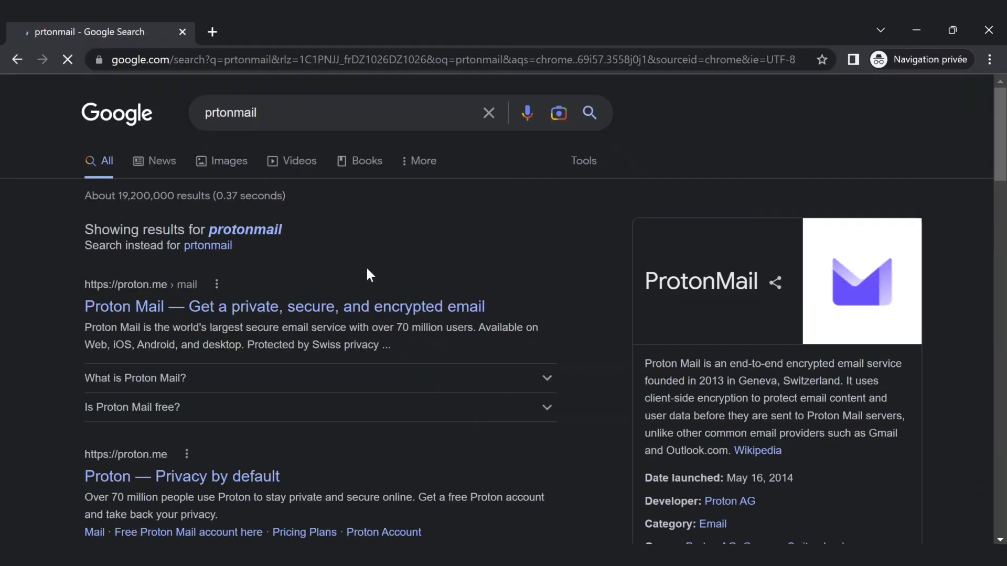
scroll(down, 3)
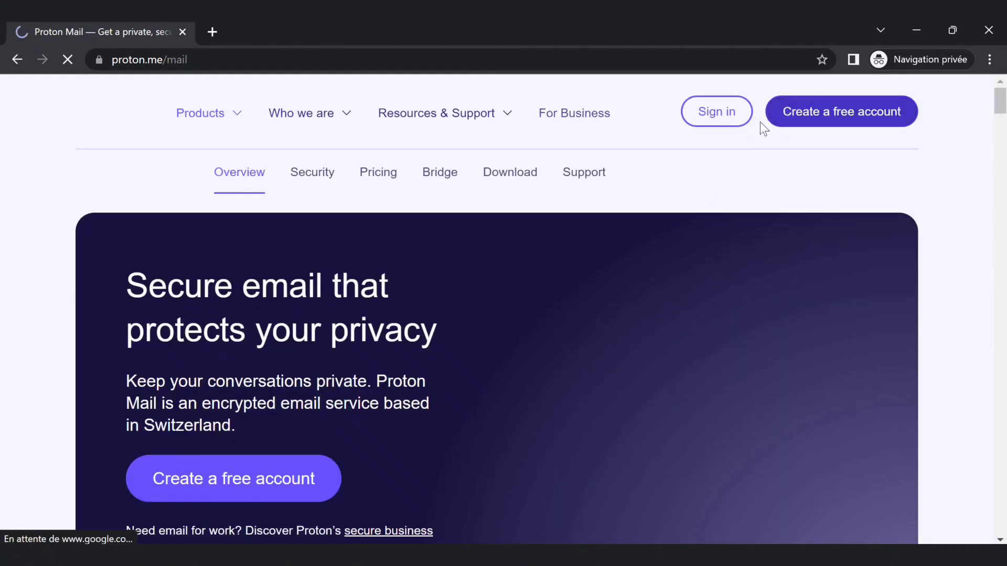
Start a free Proton account and choose 'Get Proton for free' on the pricing page.
click(380, 171)
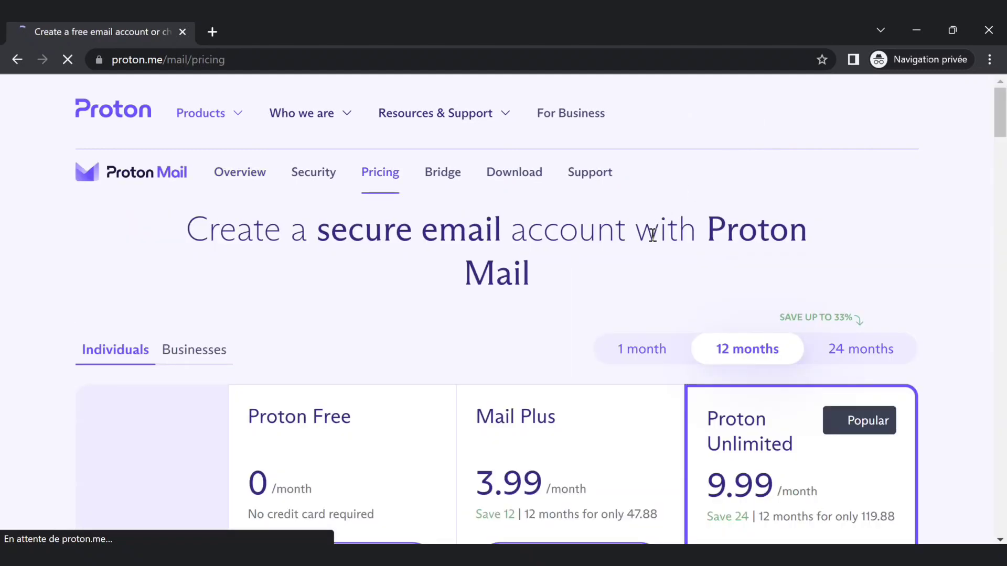
scroll(down, 3)
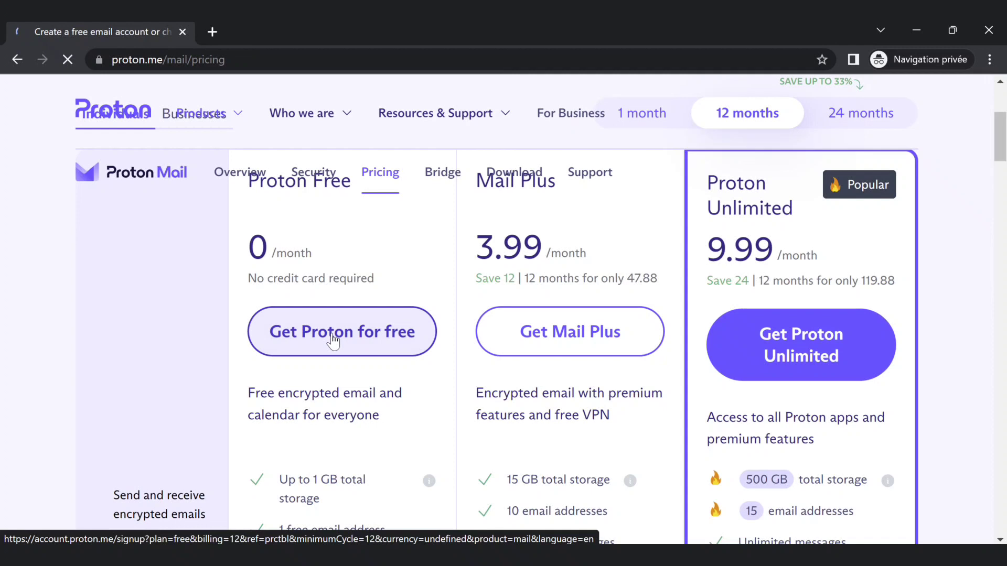
click(341, 331)
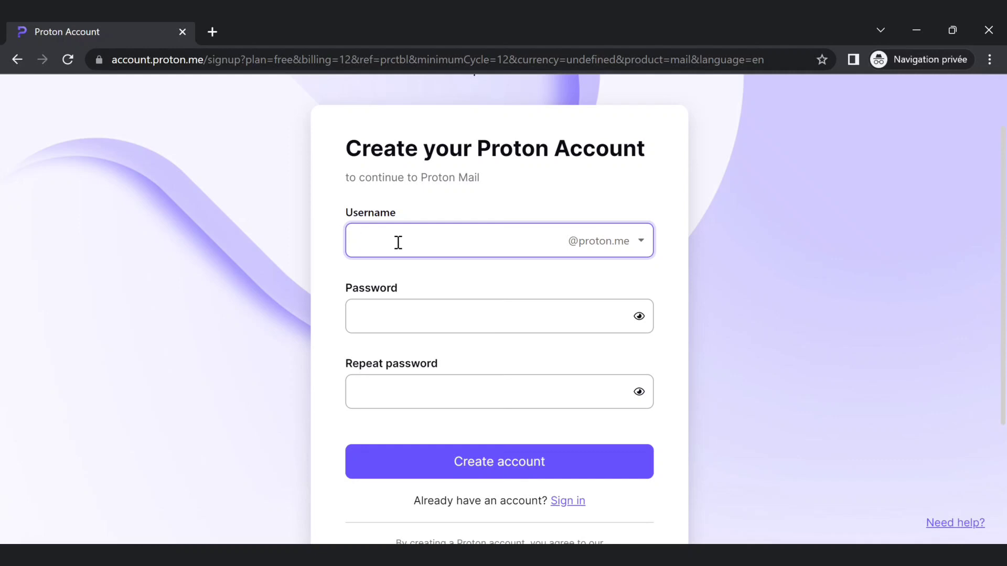
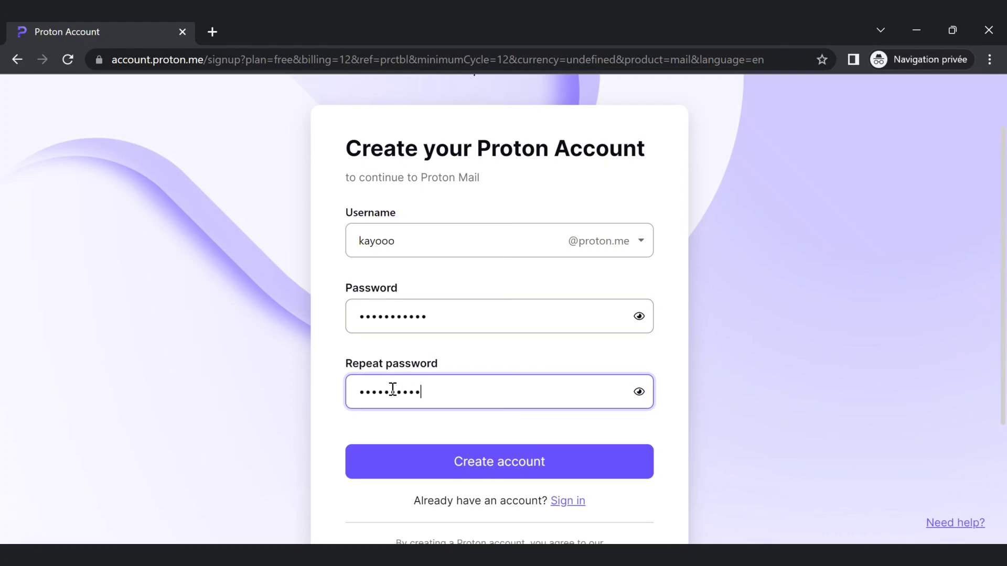
scroll(down, 3)
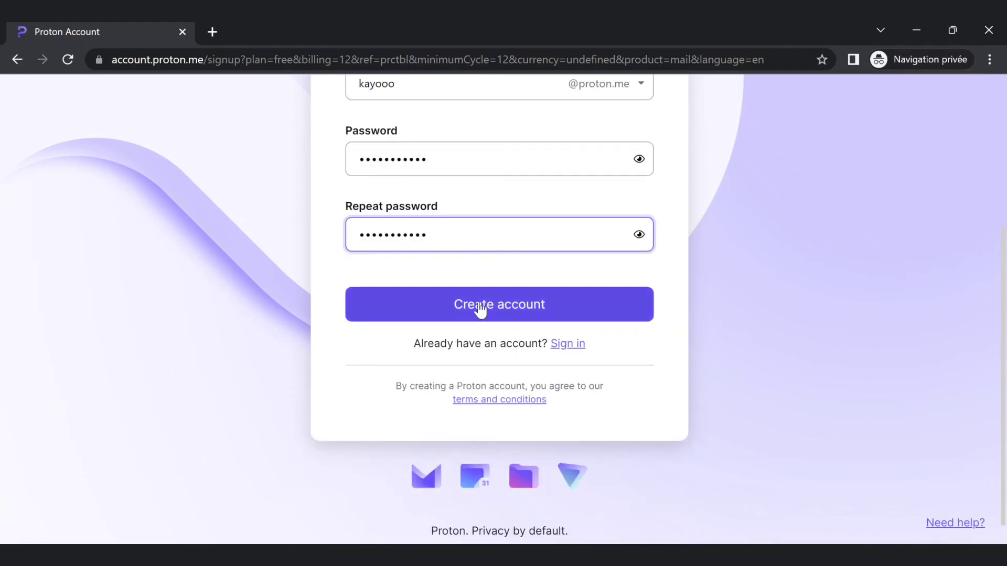
click(498, 304)
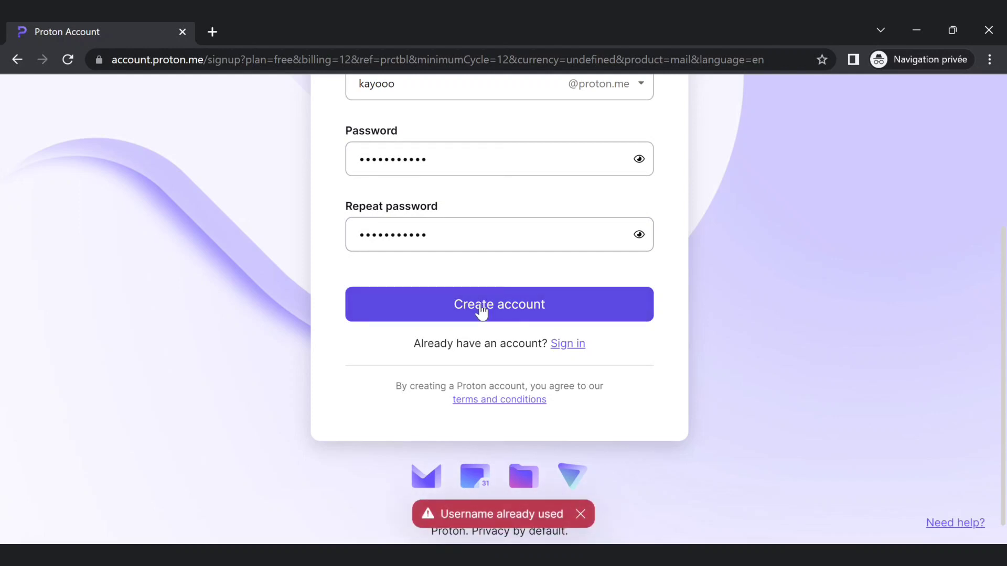
scroll(up, 3)
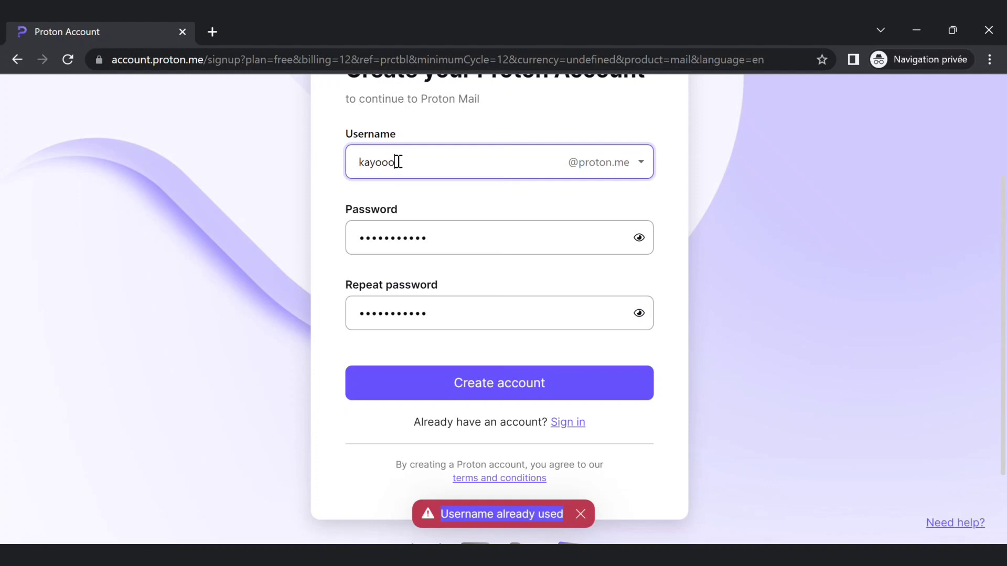
text(yy)
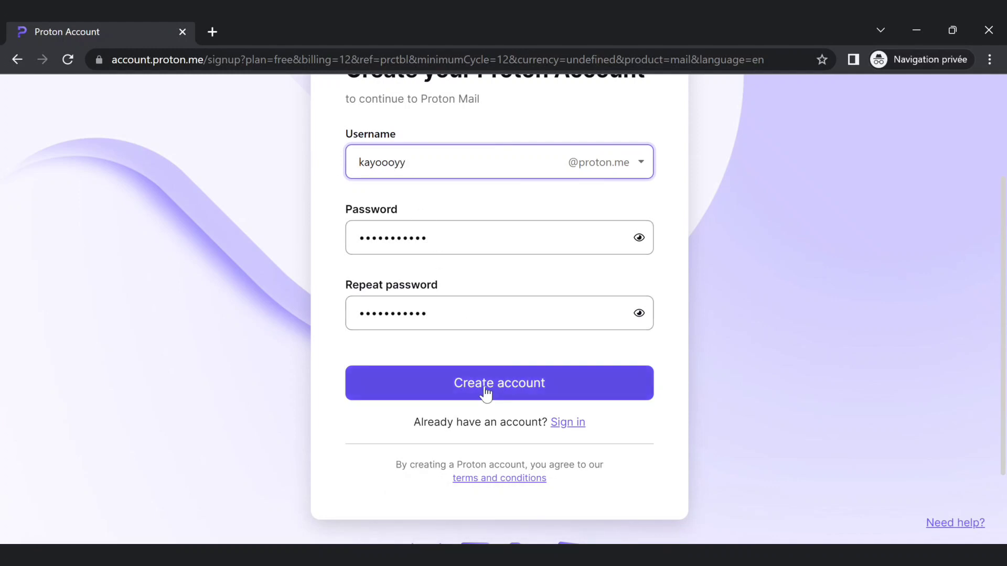
click(498, 383)
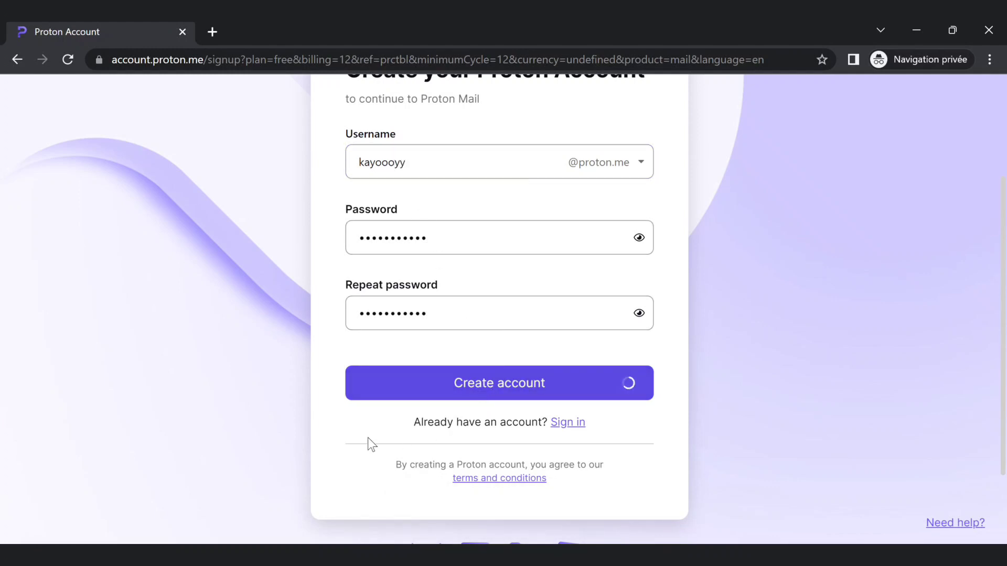
click(499, 383)
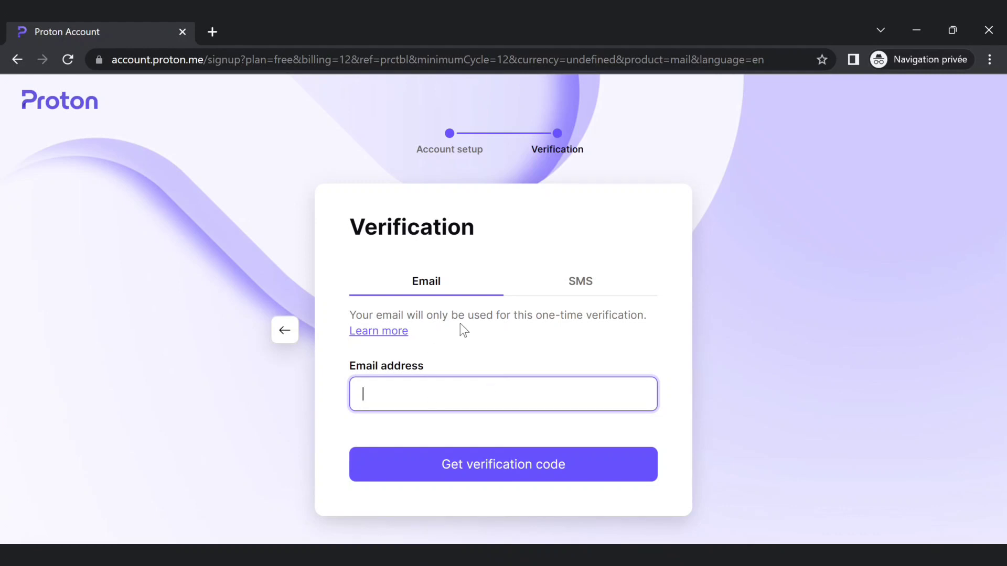
mouse_move(403, 285)
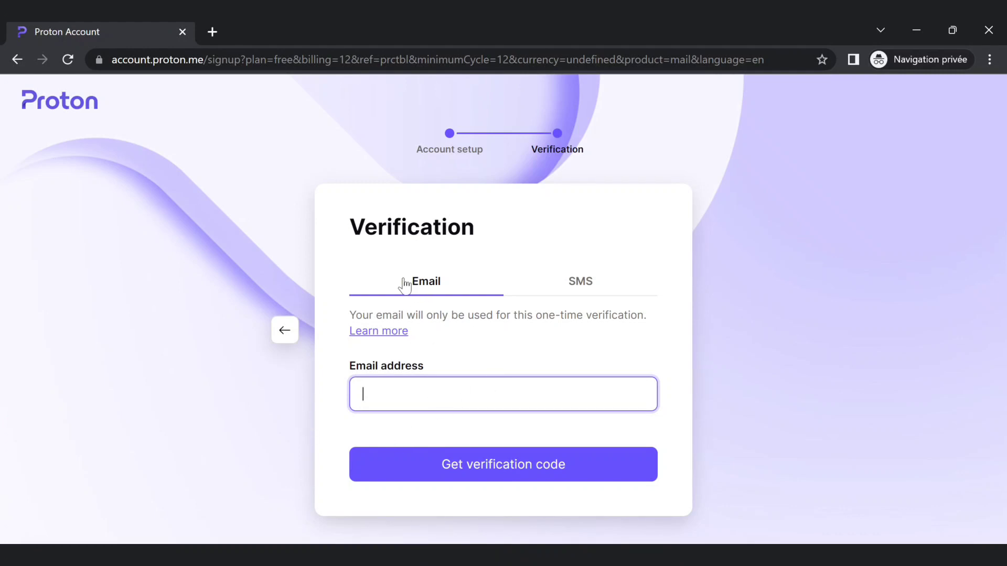
mouse_move(212, 31)
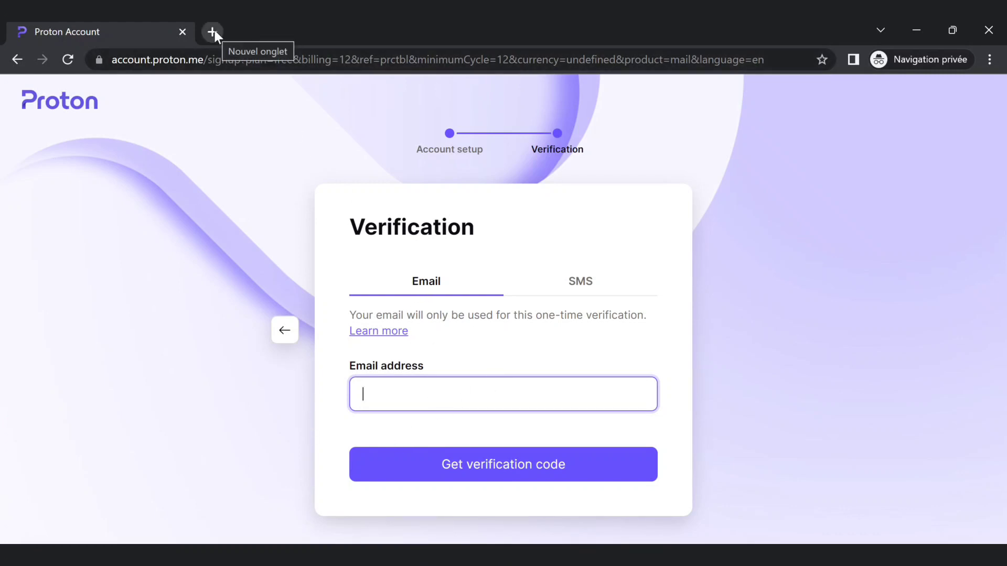
In a new private tab, search 'smail' and go to smailpro.com.
click(212, 32)
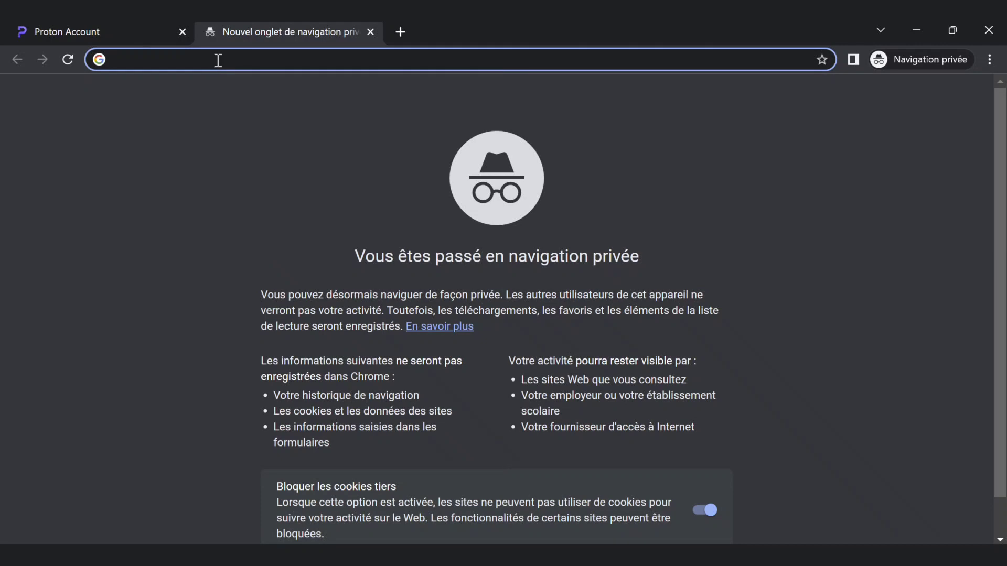
text(smail)
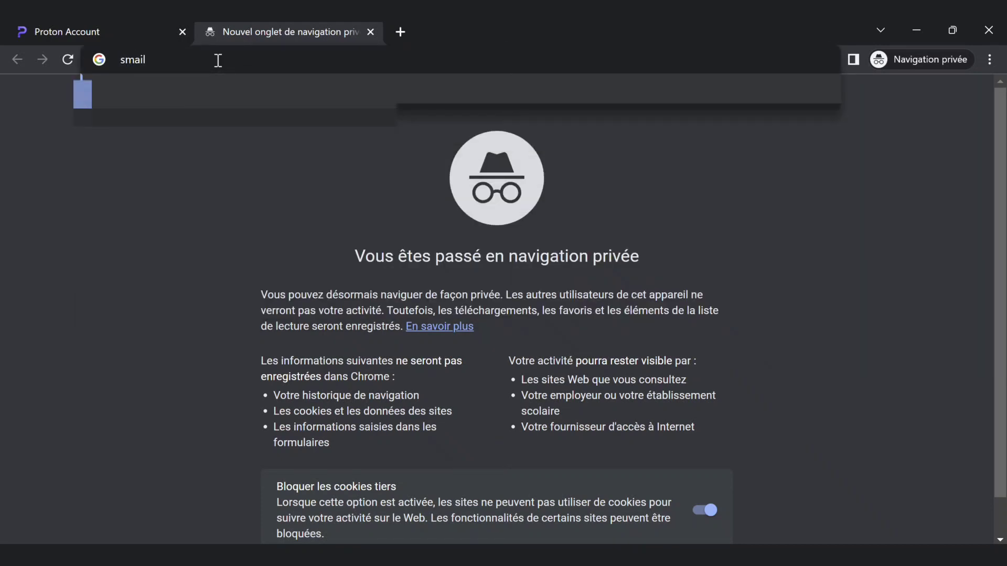
key(Return)
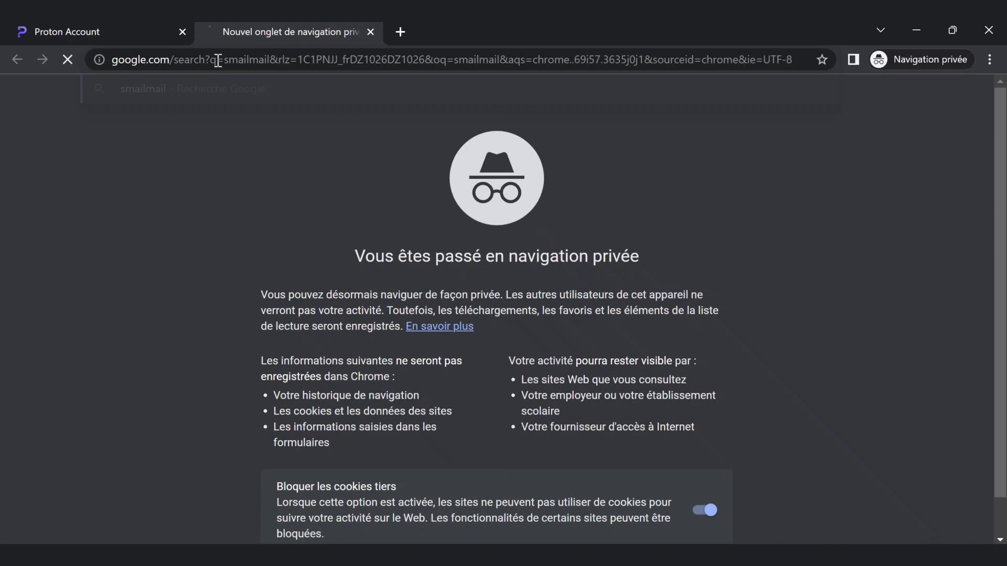
key(Return)
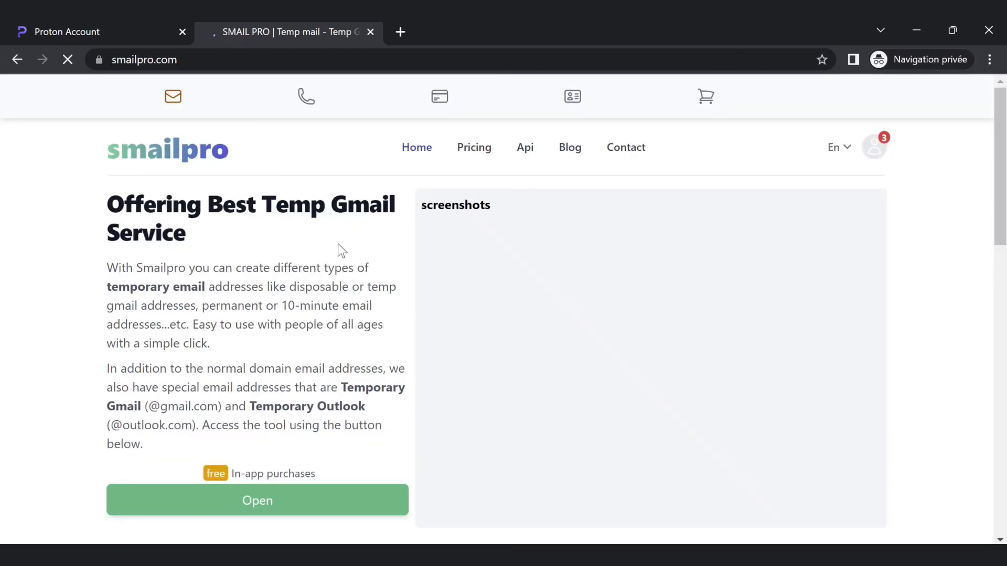
Generate a random temporary address on sonjj.edu.pl in Smailpro.
scroll(down, 3)
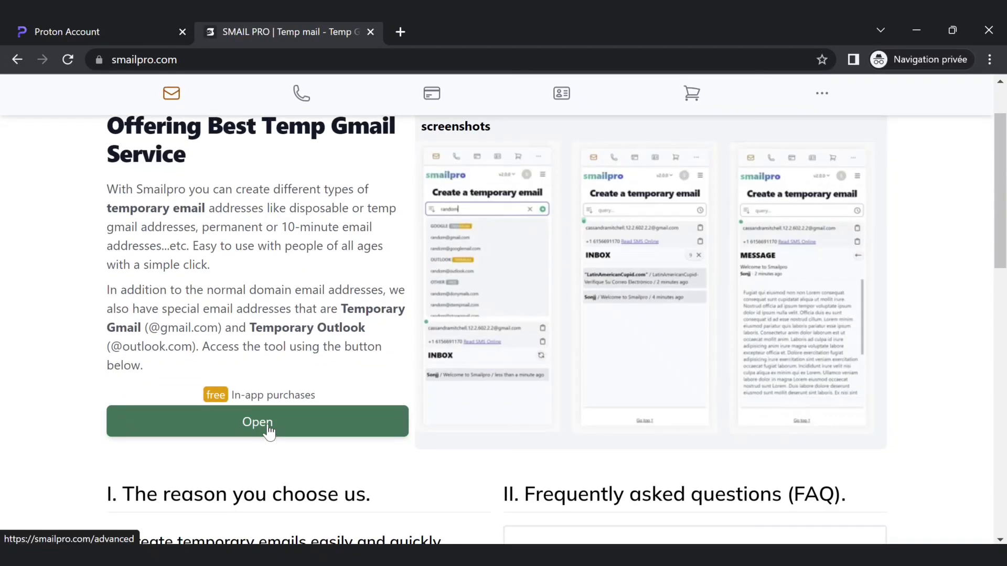
click(257, 422)
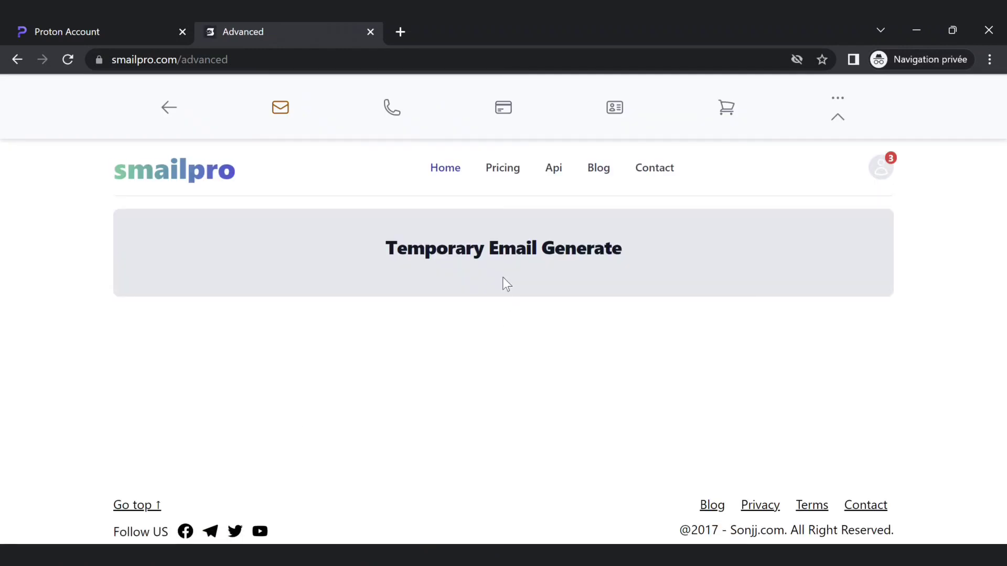
scroll(down, 3)
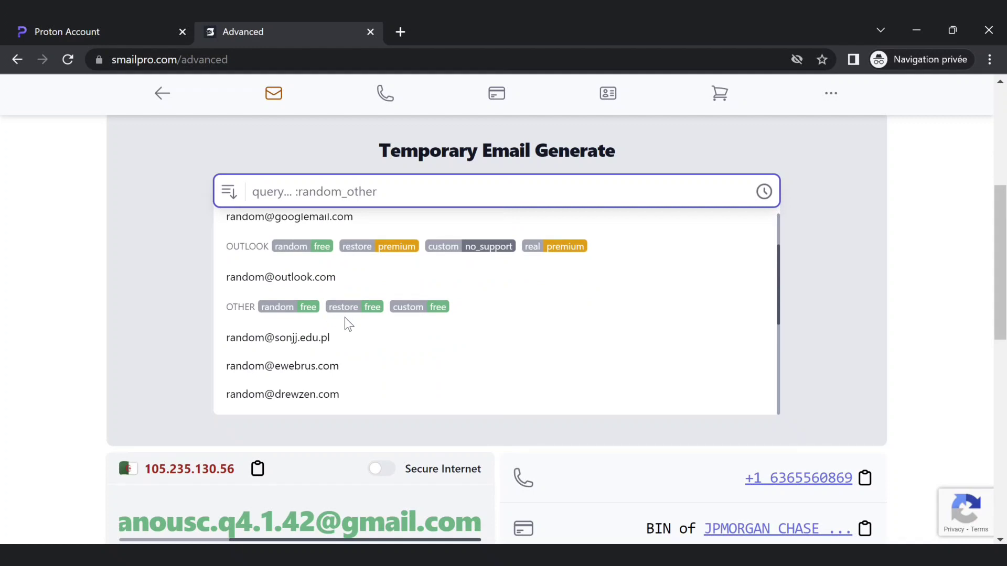
scroll(down, 3)
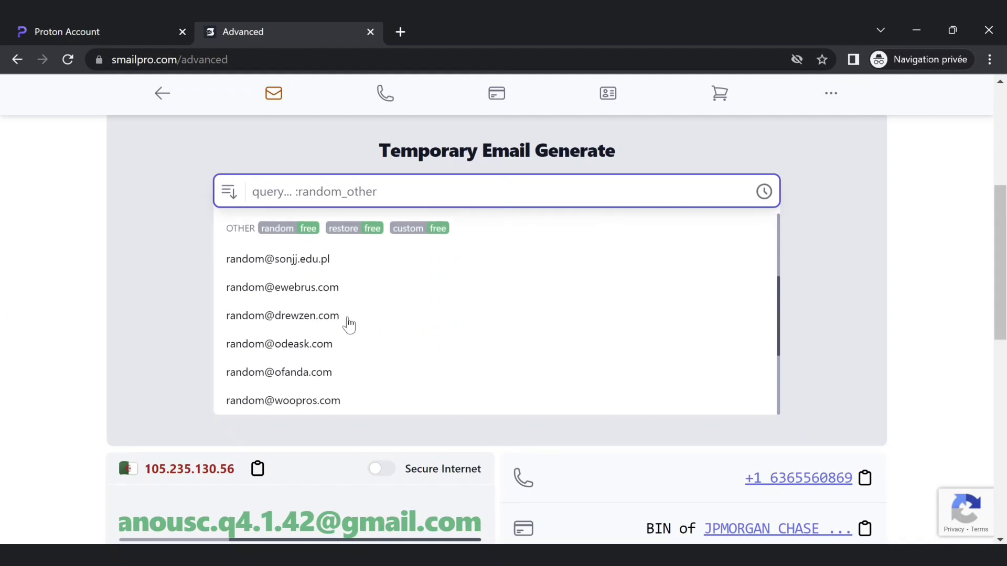
click(277, 259)
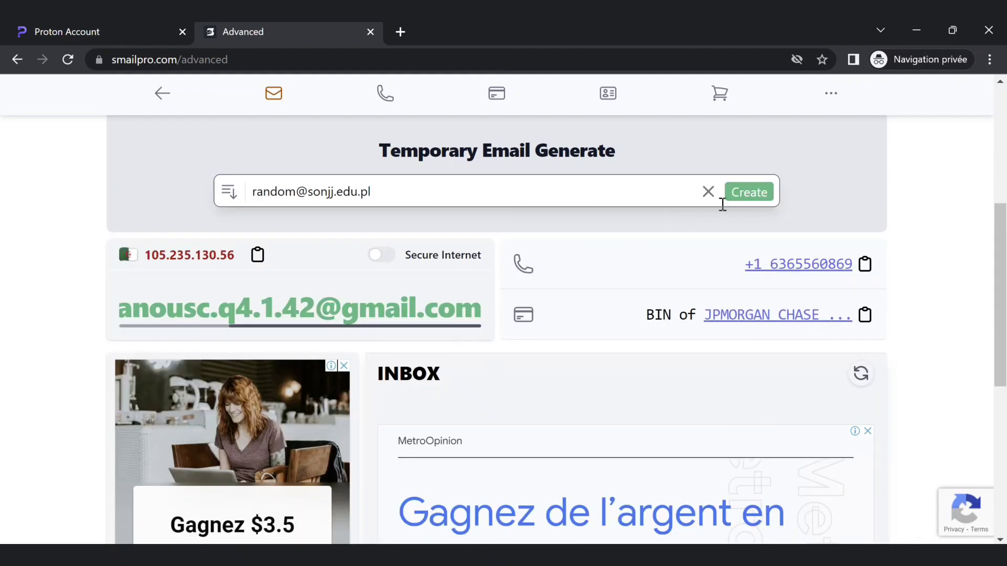
click(748, 192)
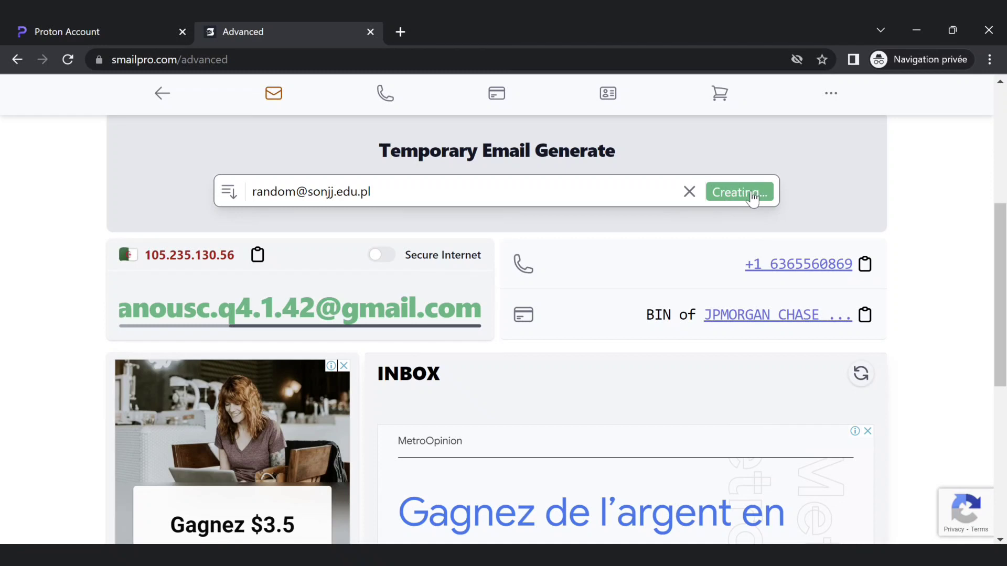
click(738, 191)
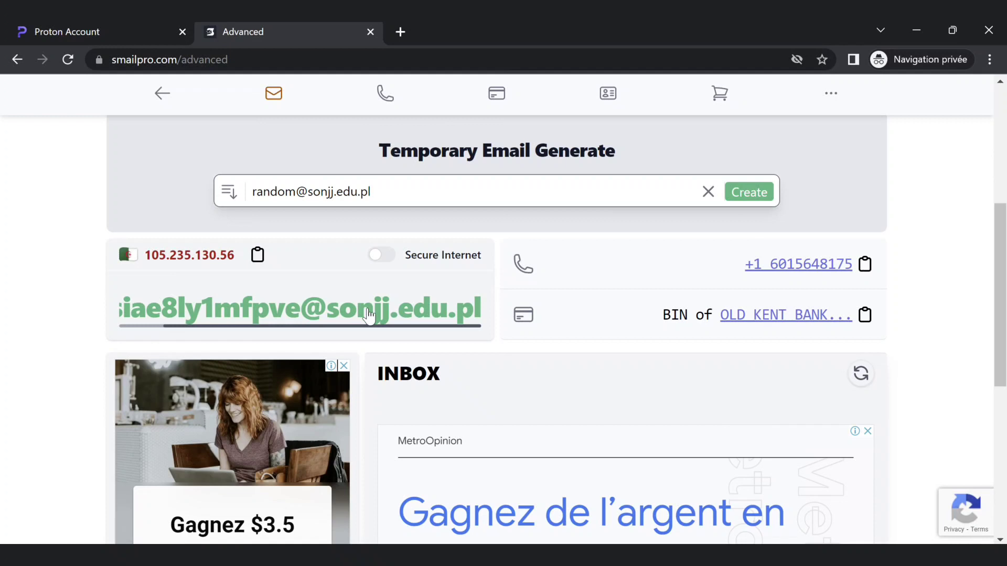
Copy the generated address into Proton's verification email field.
click(299, 309)
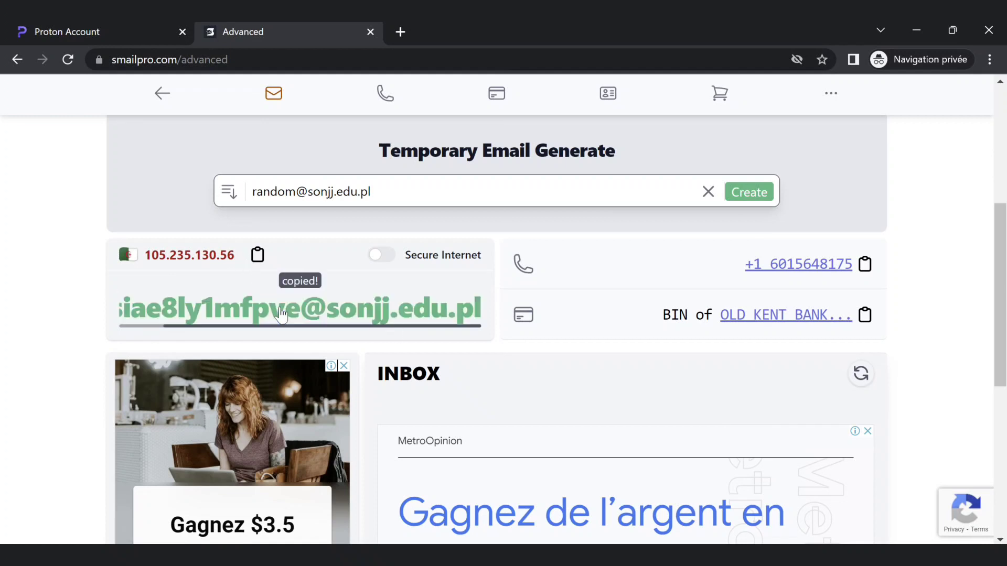
click(71, 32)
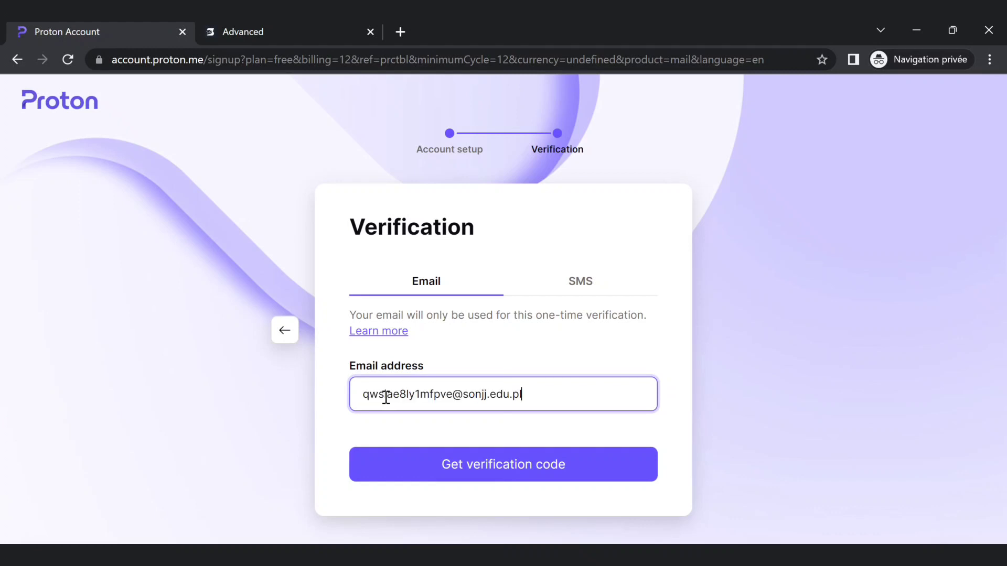
click(503, 464)
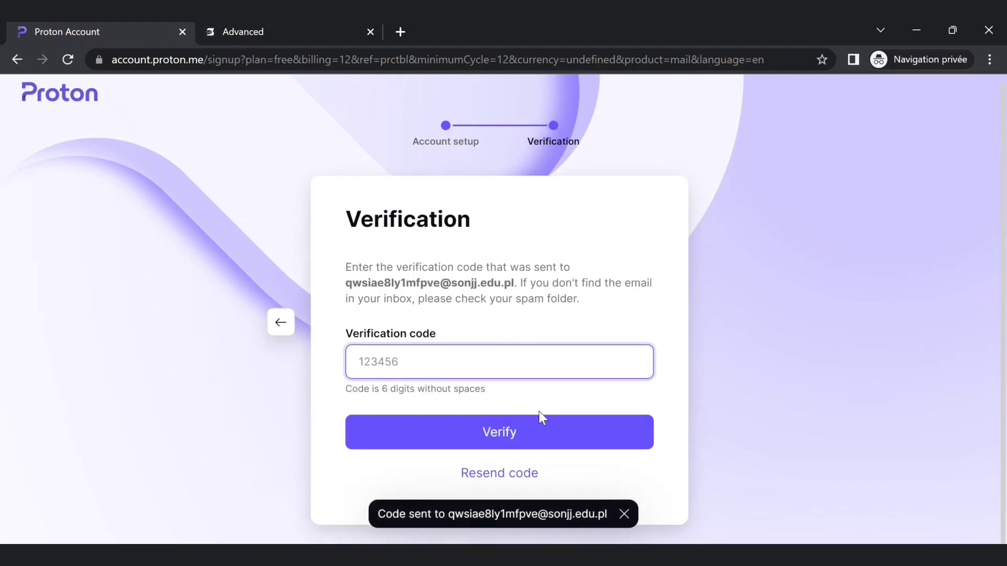
Refresh the Smailpro inbox until Proton's verification email arrives.
click(289, 32)
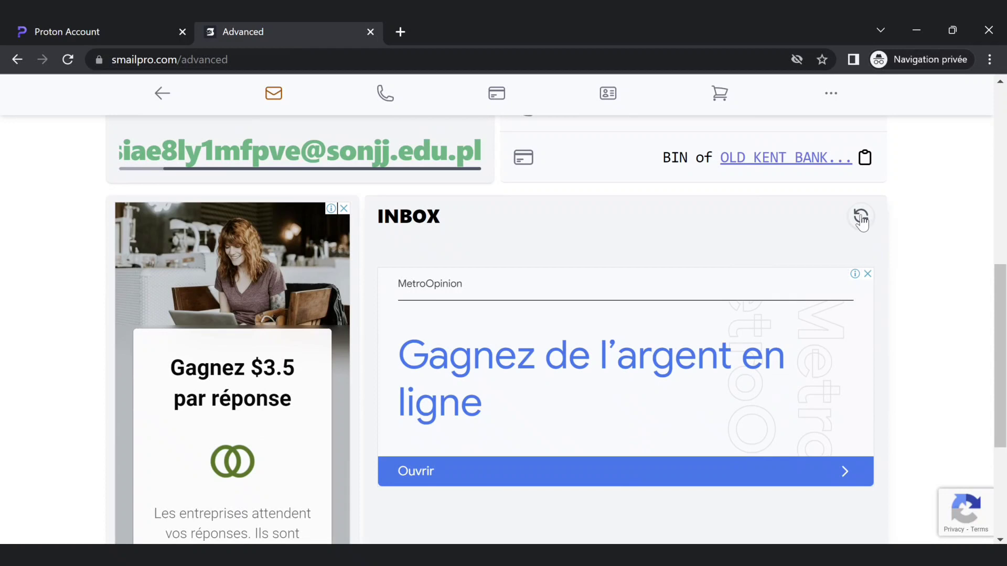
click(861, 217)
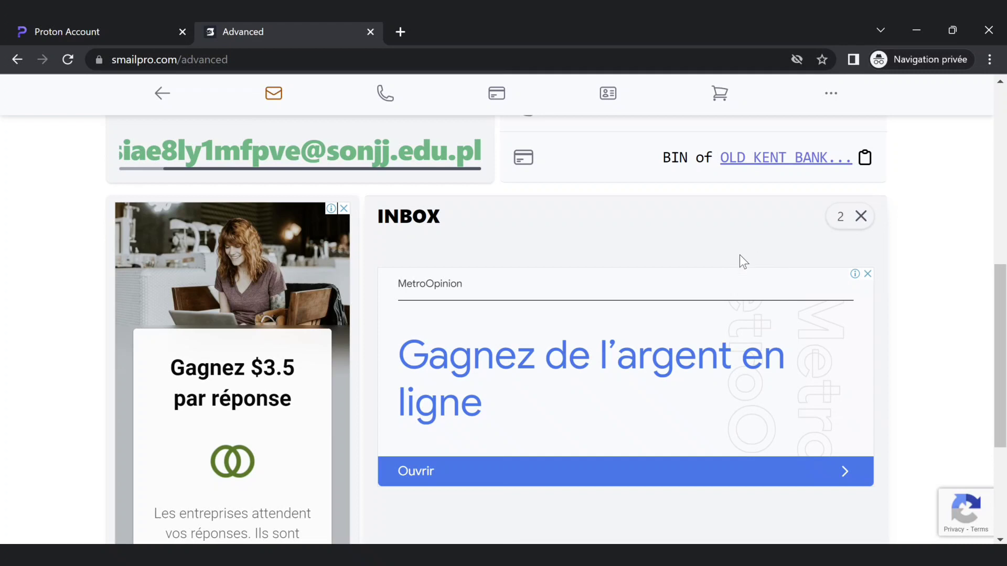
click(861, 216)
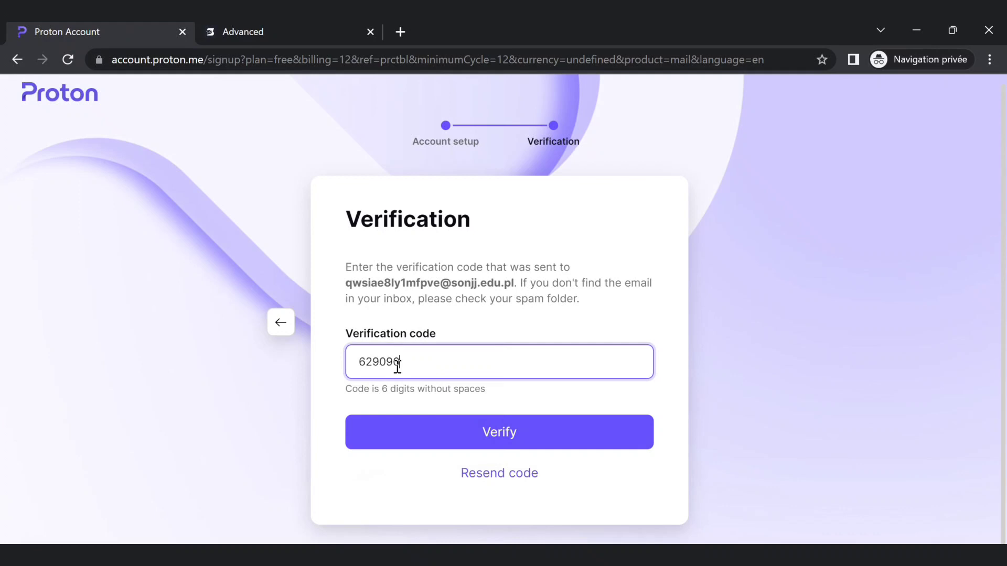
Enter and verify the six-digit emailed code, then confirm the display name.
click(499, 432)
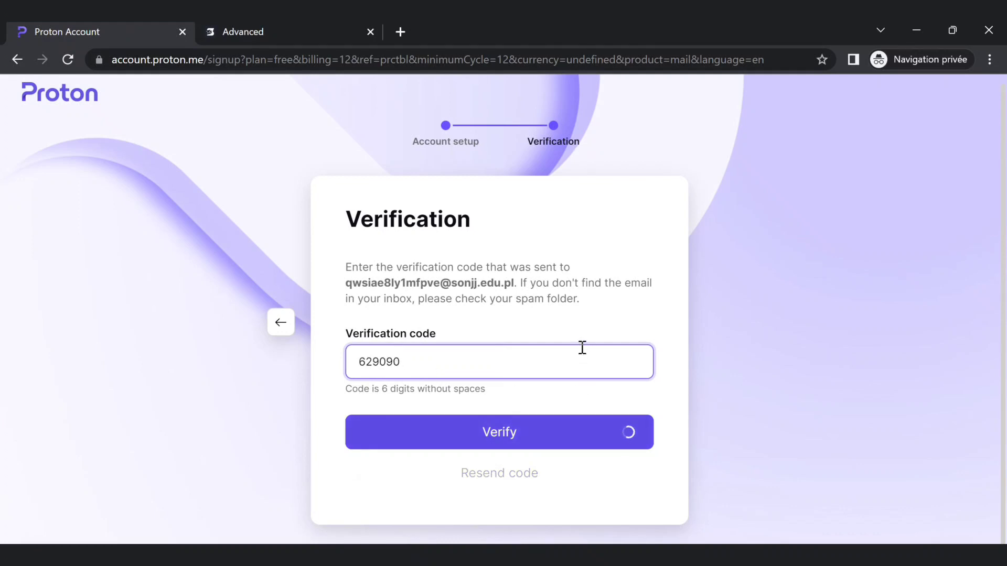
click(499, 431)
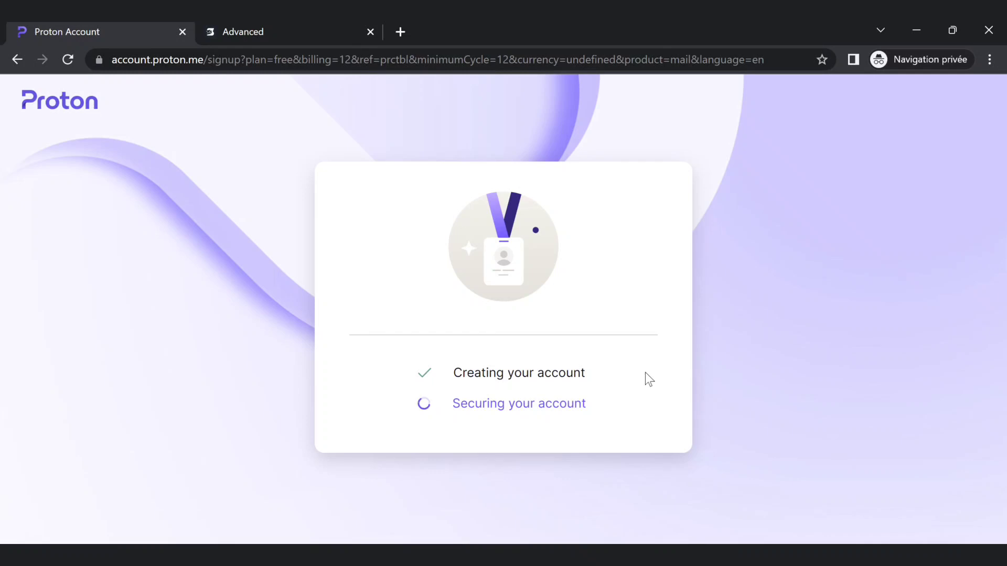
mouse_move(622, 373)
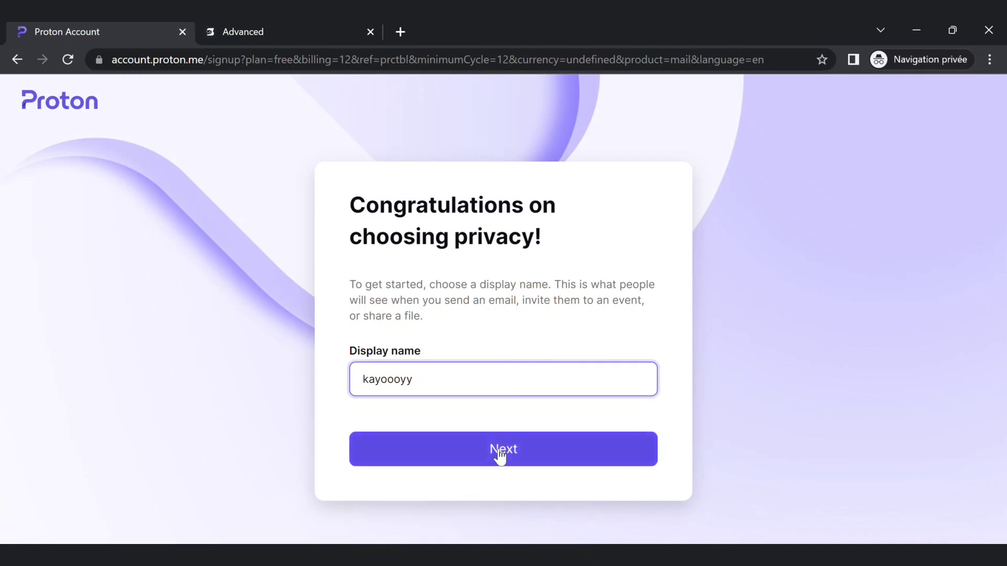
click(503, 449)
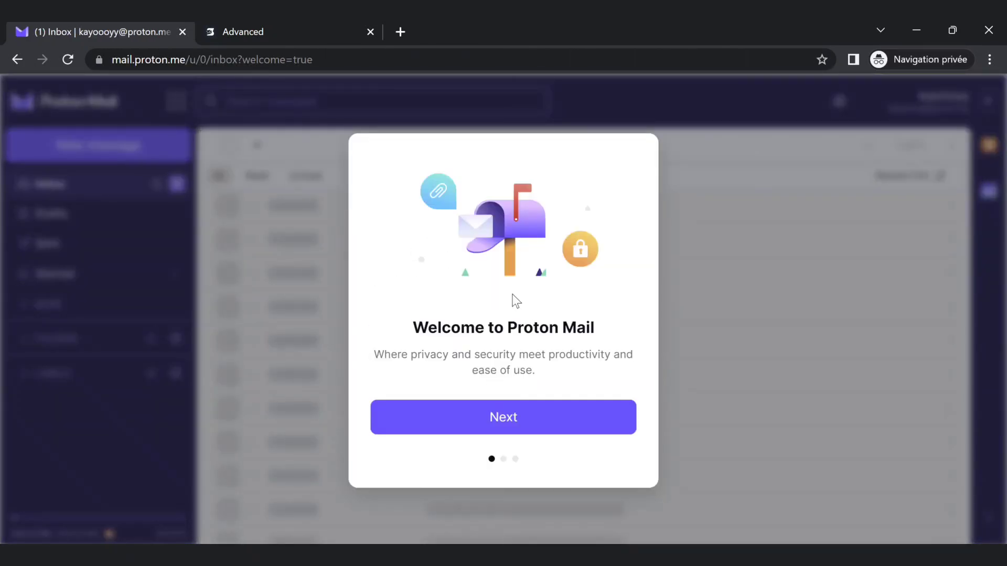
Click Next and Get started on Proton Mail's welcome tour to reach the inbox.
click(503, 417)
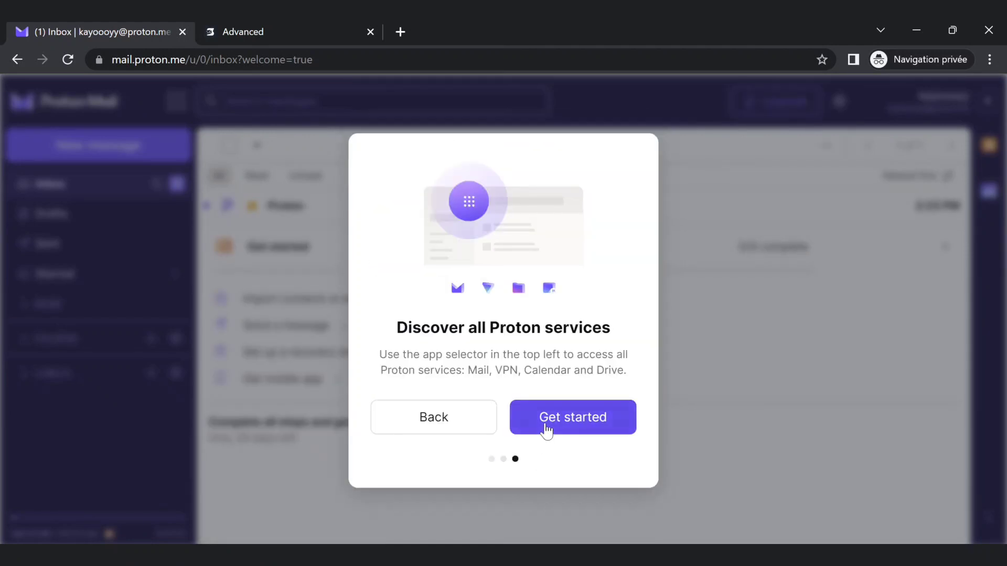
click(572, 418)
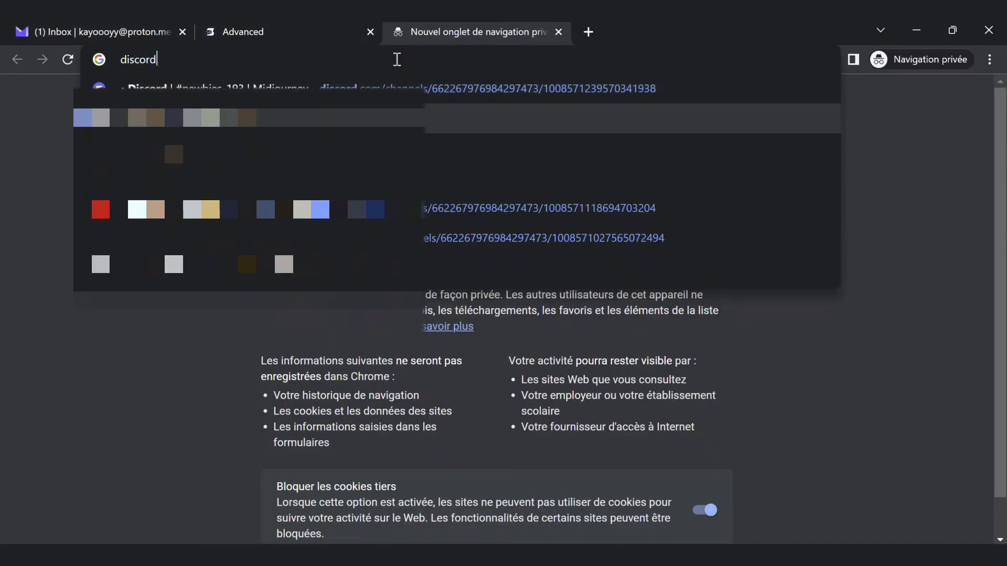
Search 'discord login' and open Discord's login page from the results.
key(Return)
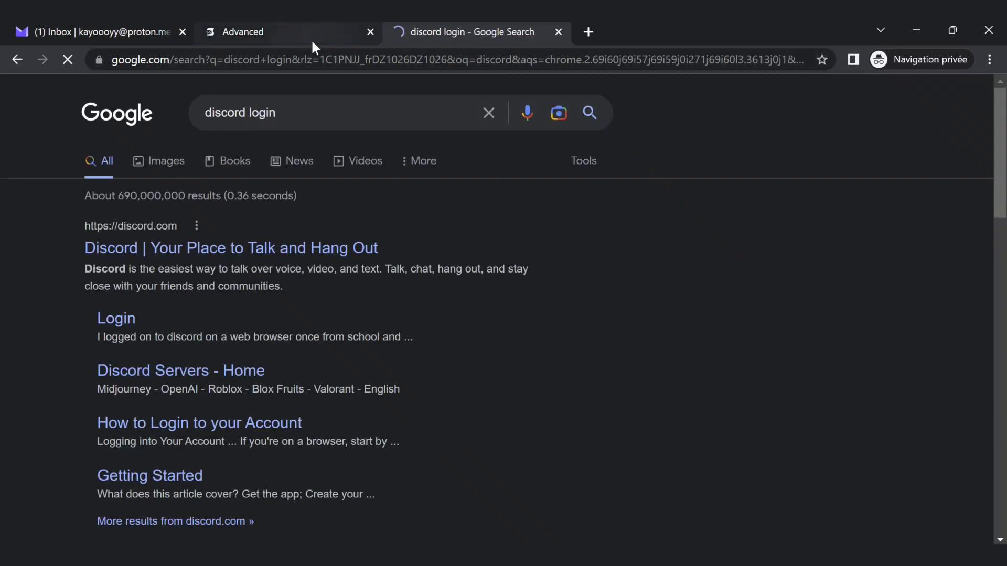
click(231, 248)
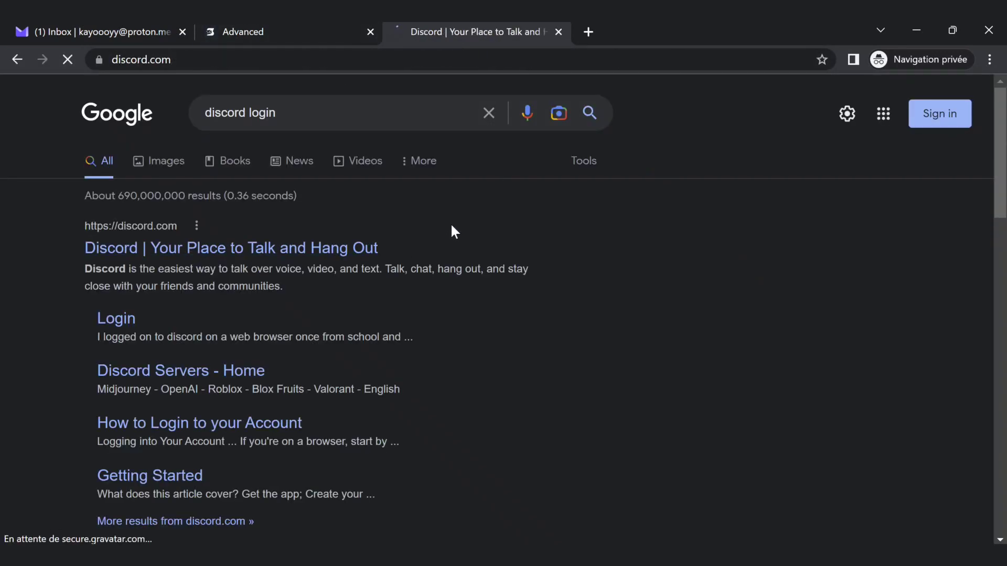
click(229, 248)
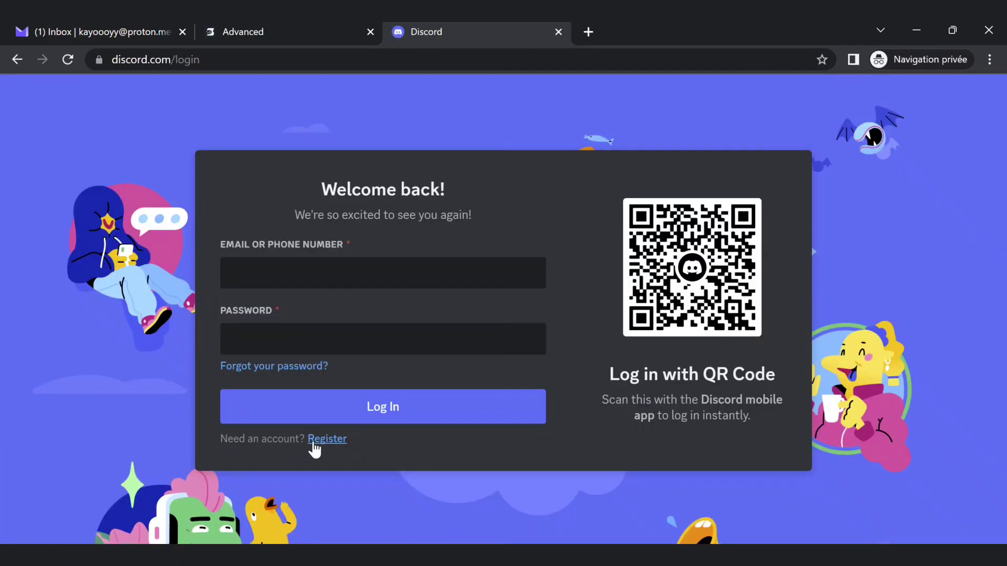
click(327, 438)
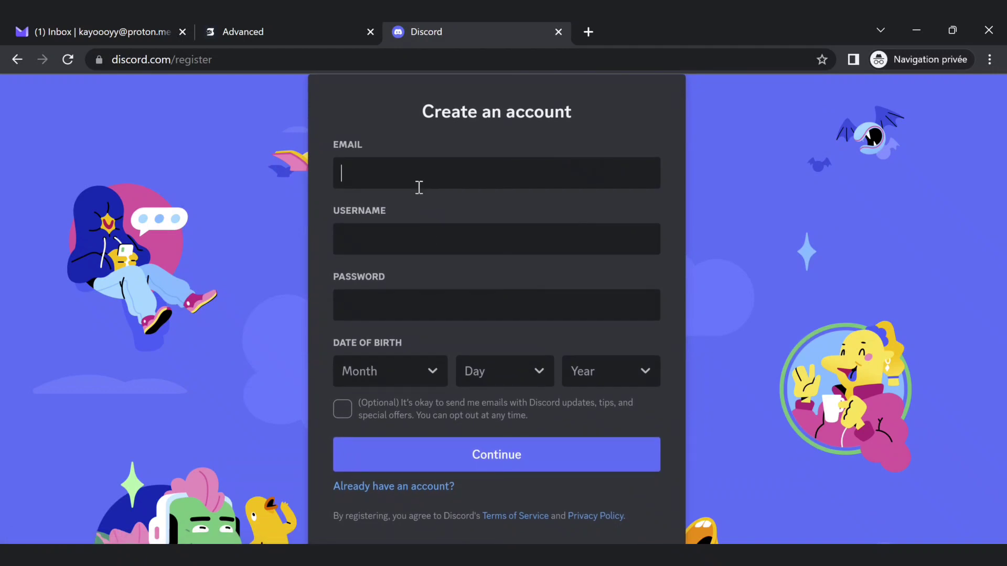
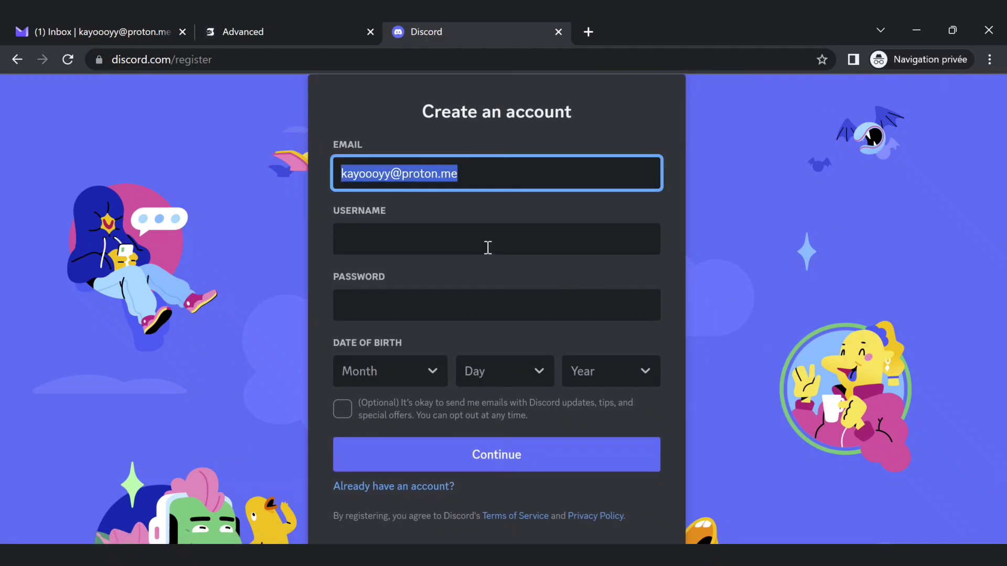
click(496, 239)
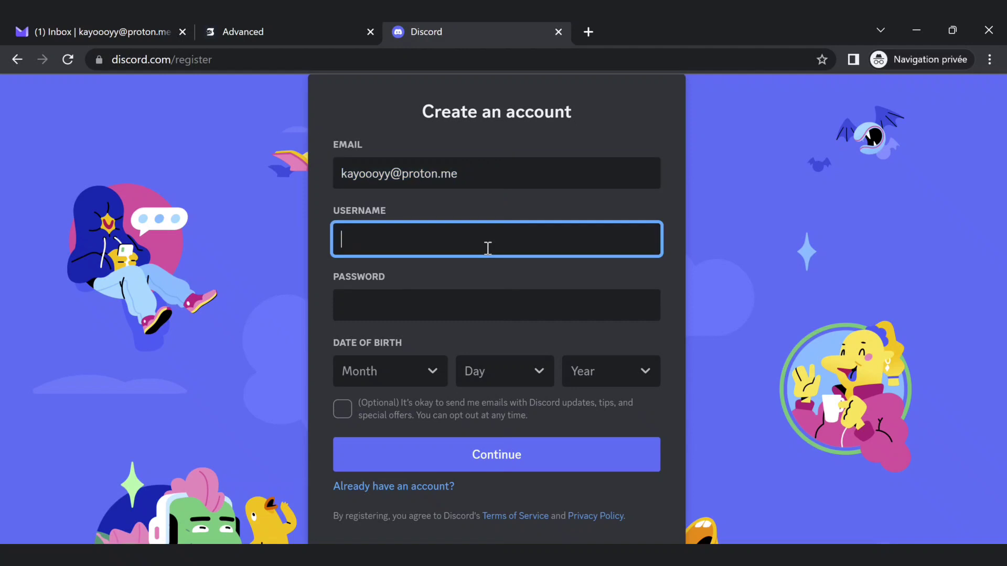
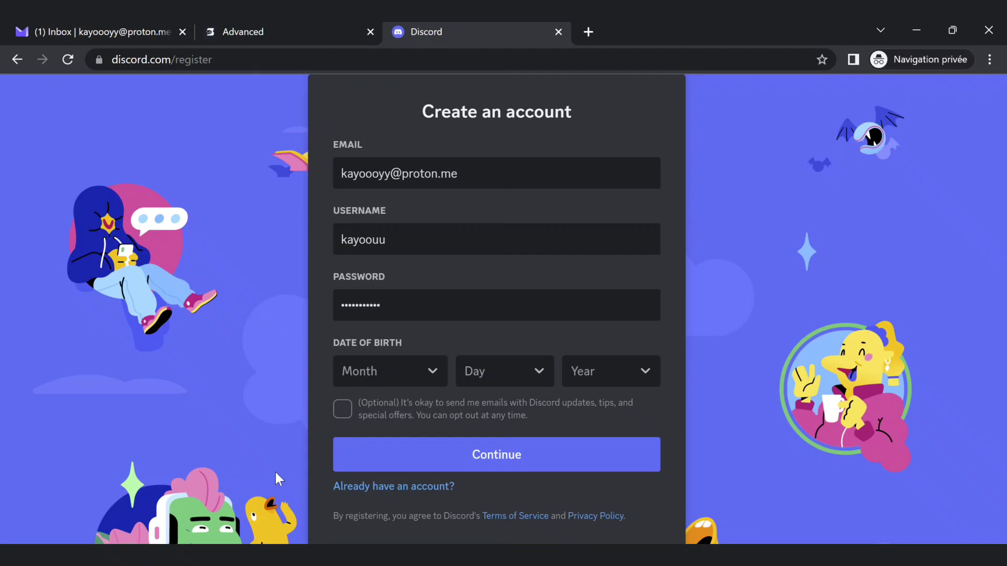
click(390, 371)
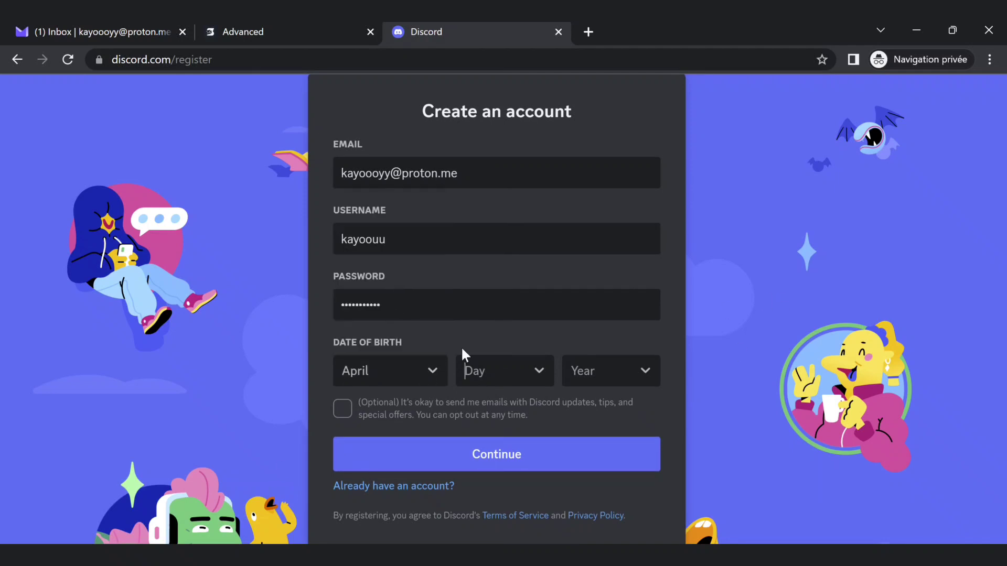
click(609, 371)
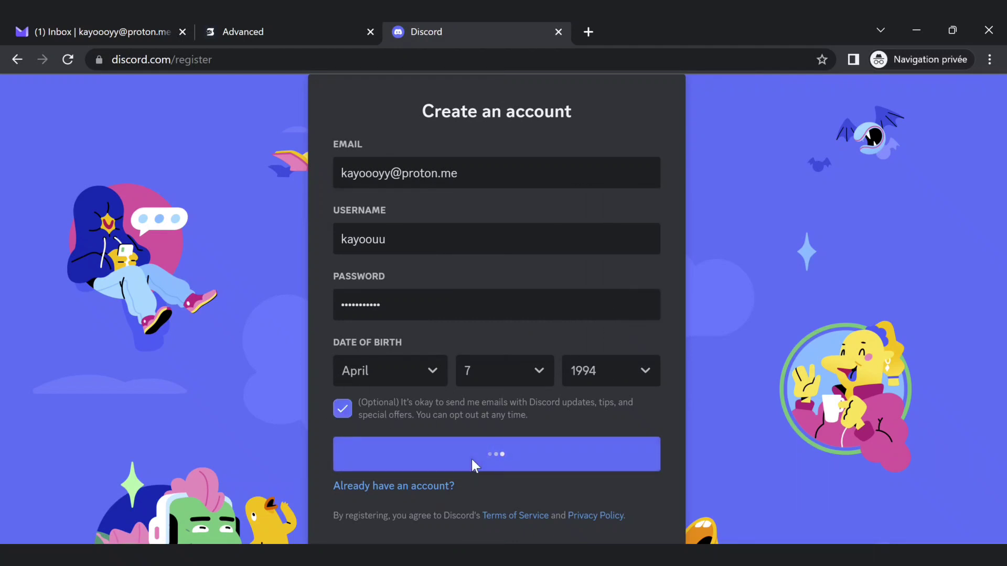
click(495, 454)
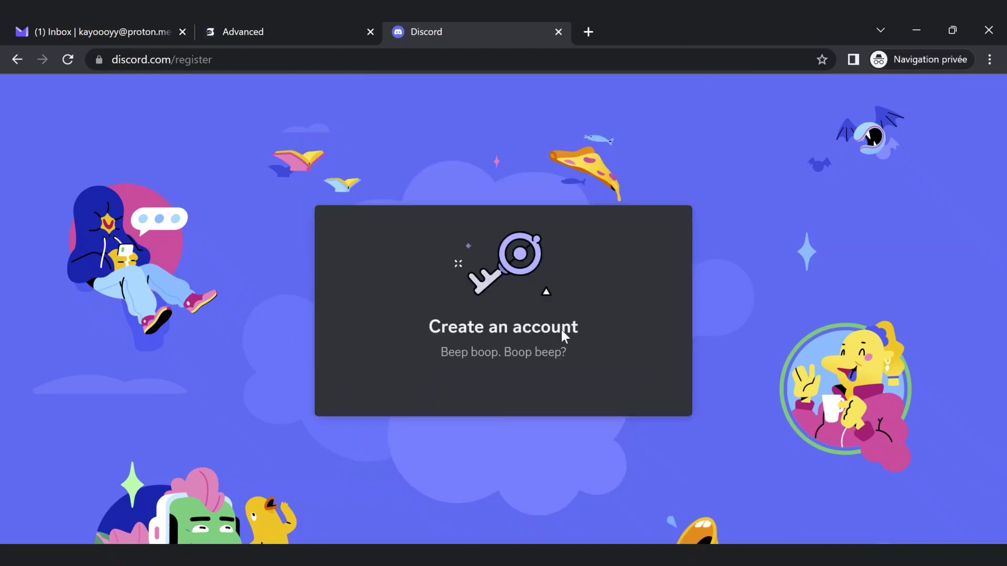
mouse_move(459, 350)
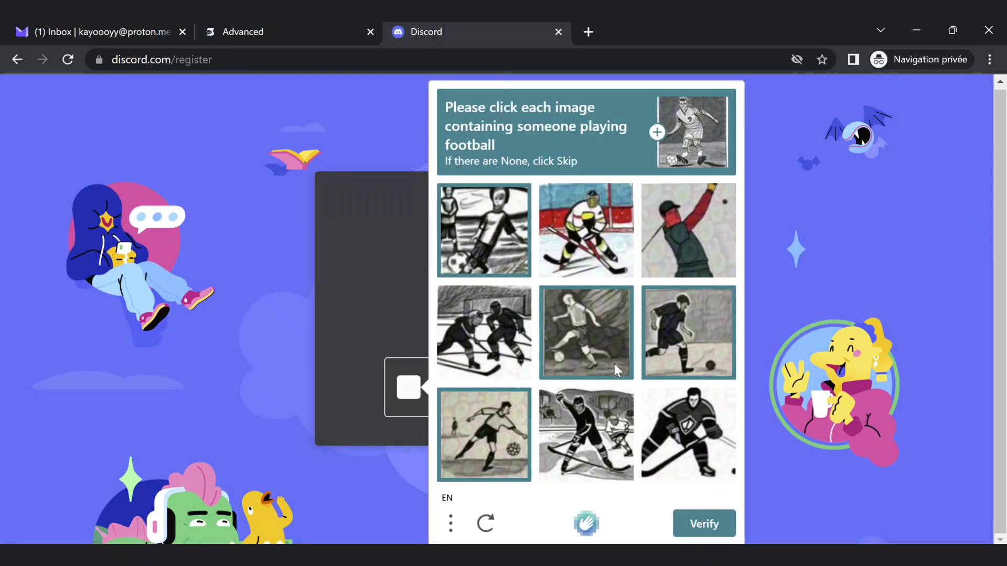
Submit the football hCaptcha selections so Discord creates the account, then start a new private tab.
click(704, 523)
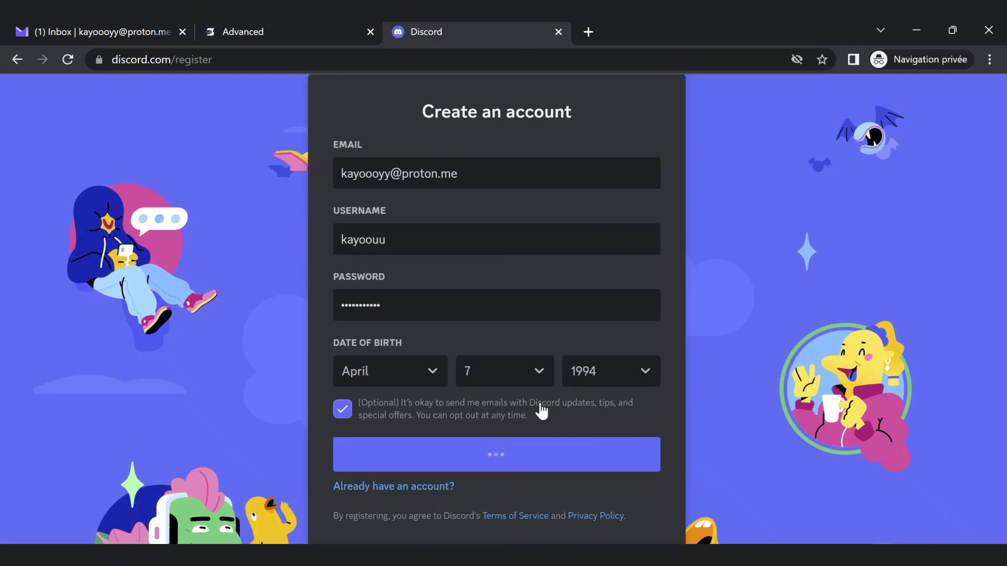
click(495, 455)
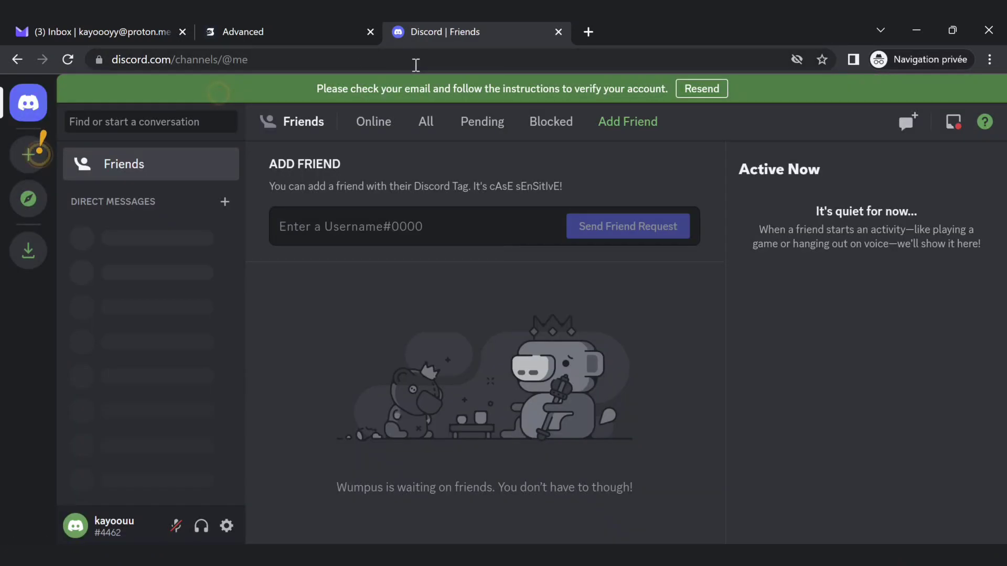
mouse_move(392, 134)
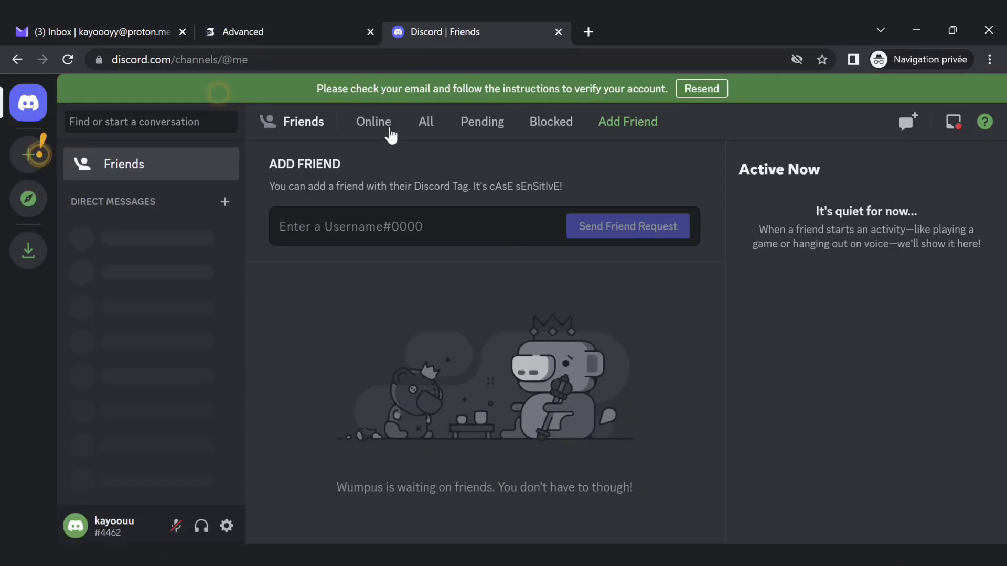
click(585, 31)
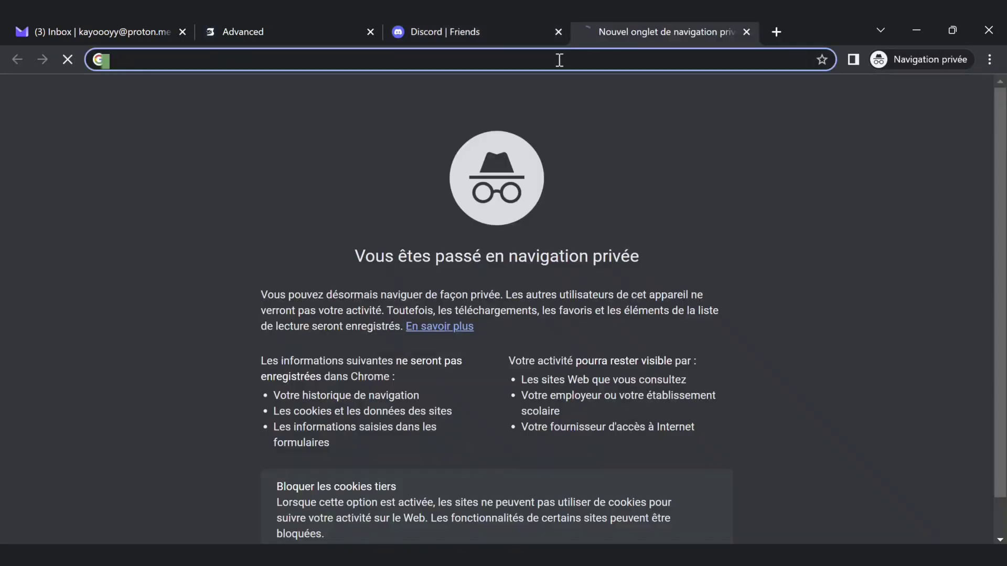
Google 'midjourney discord' and follow the 'Midjourney - Discord' invite result.
text(mid)
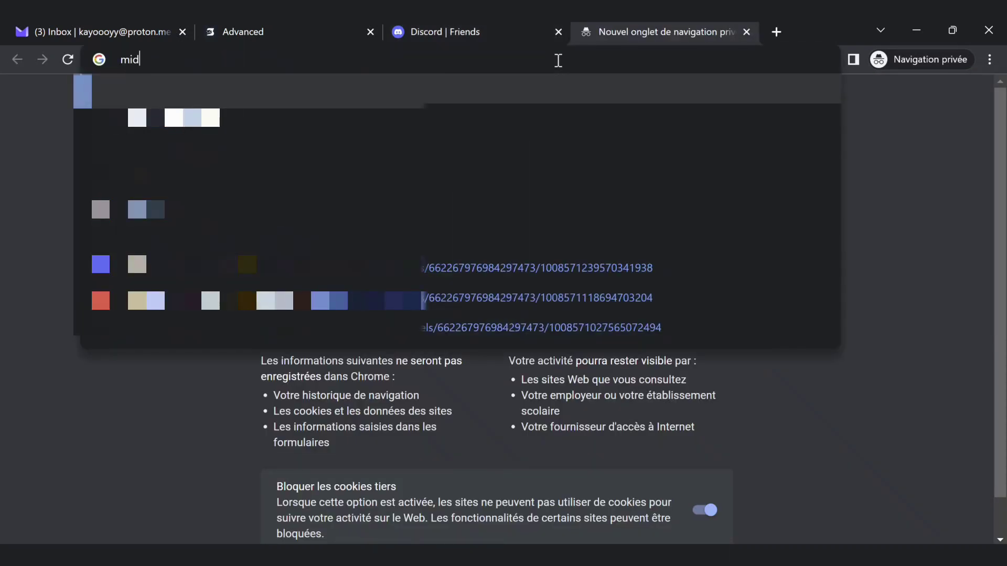
key(Return)
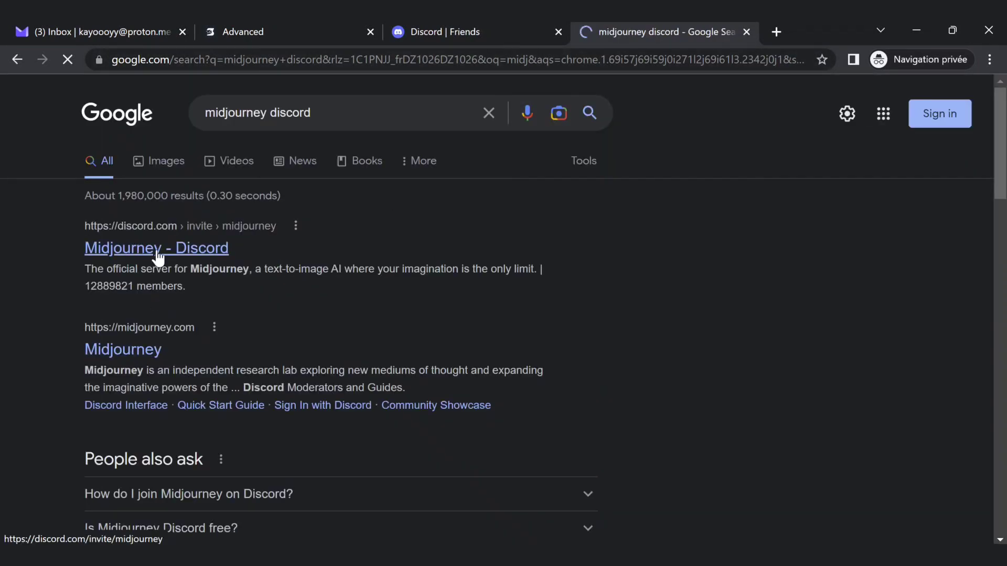
click(157, 248)
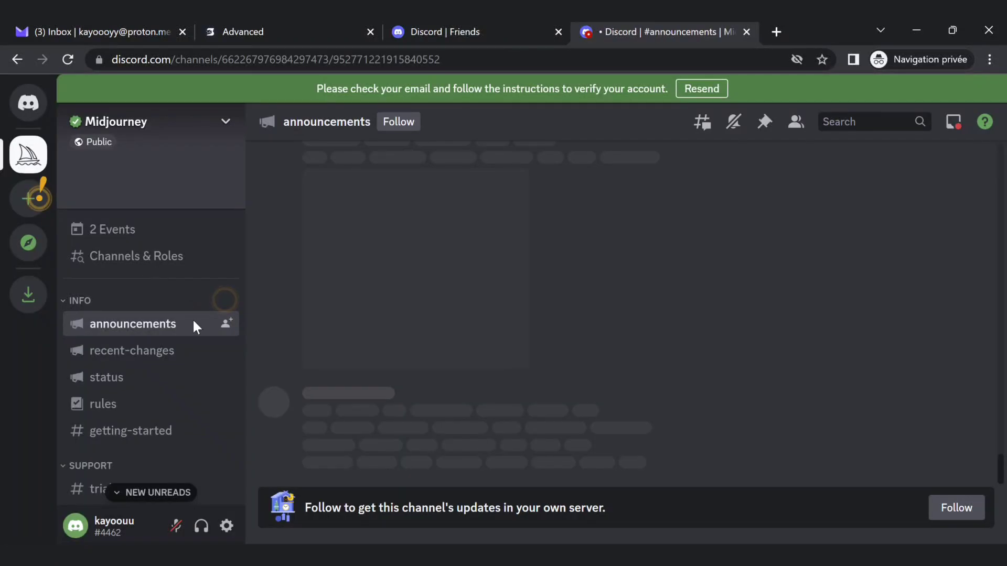
mouse_move(247, 408)
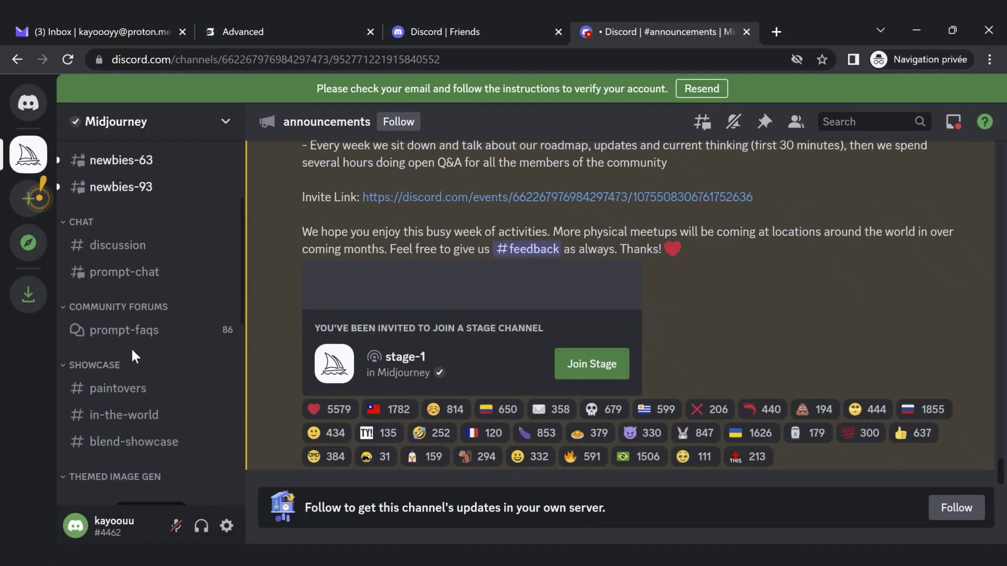
Scroll to NEWCOMER ROOMS 2 and open the #newbies-63 channel.
scroll(down, 3)
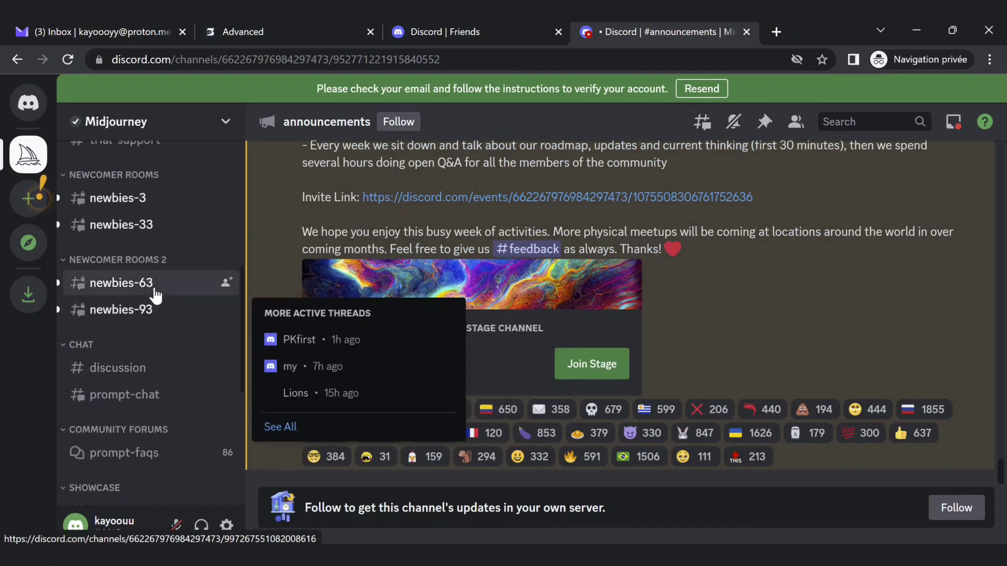
click(120, 283)
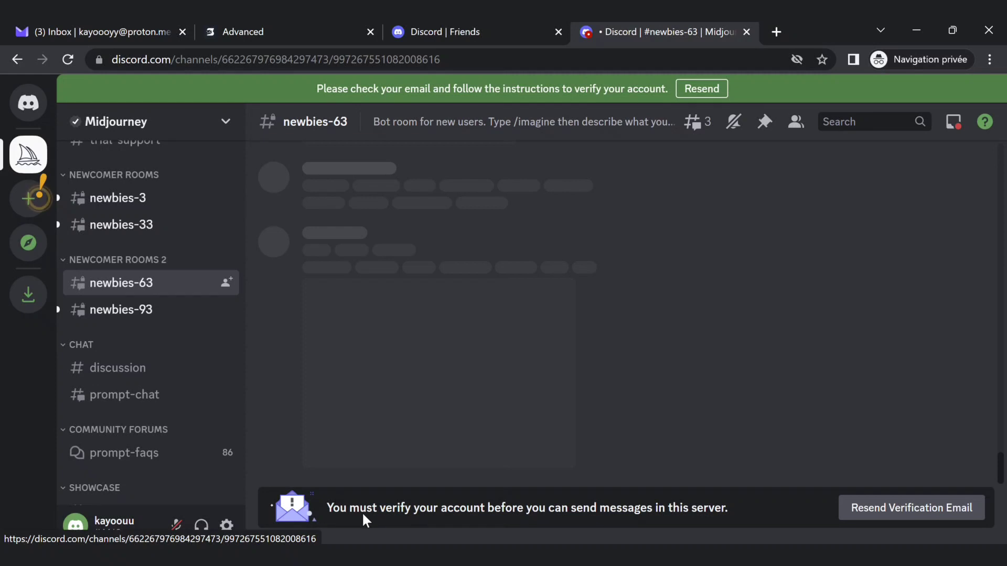